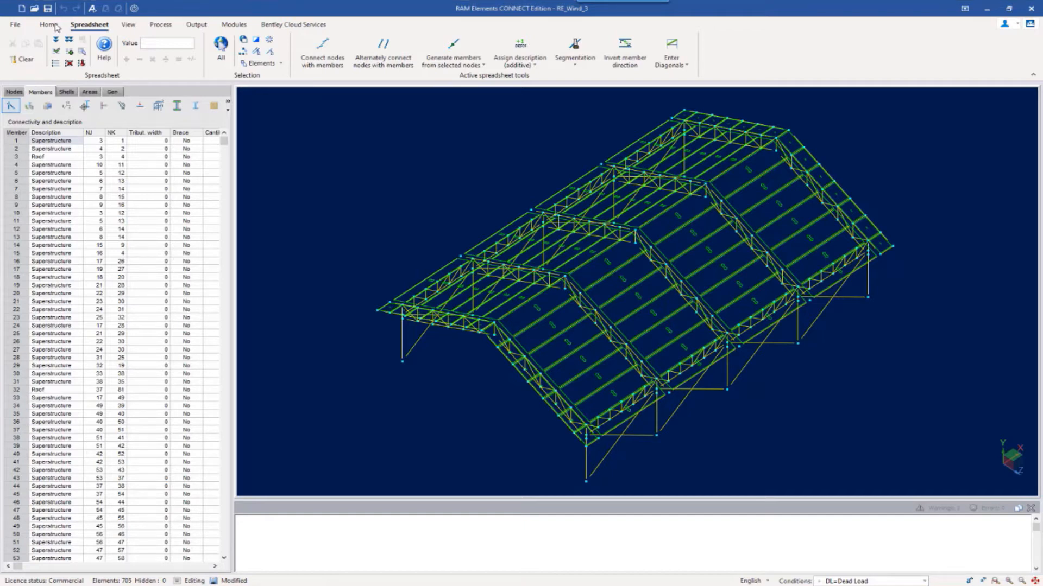
# - Switch to the Home tools and open the wind load definitions window
pyautogui.click(48, 25)
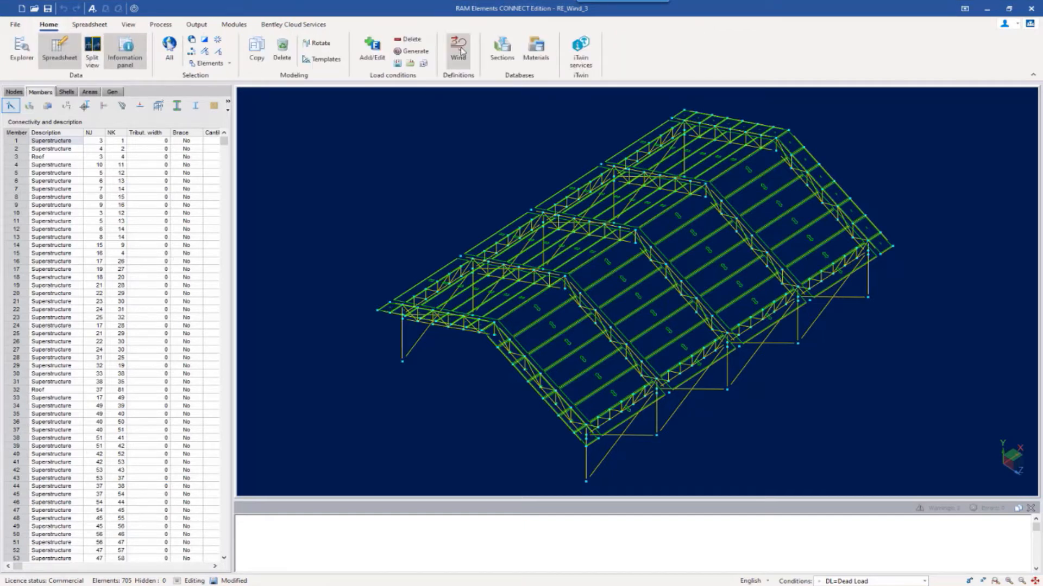
pyautogui.moveTo(458, 52)
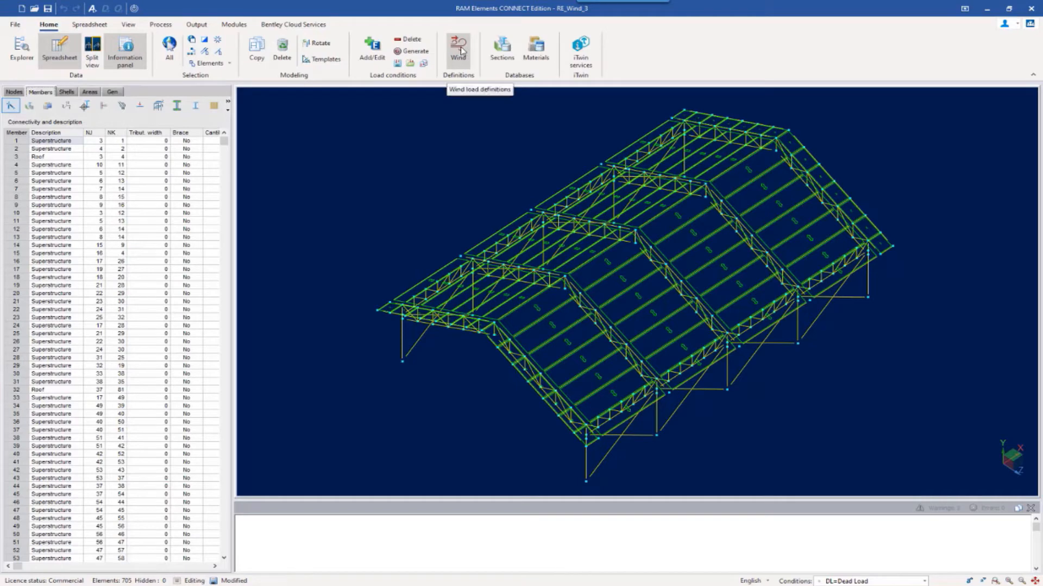
pyautogui.click(457, 48)
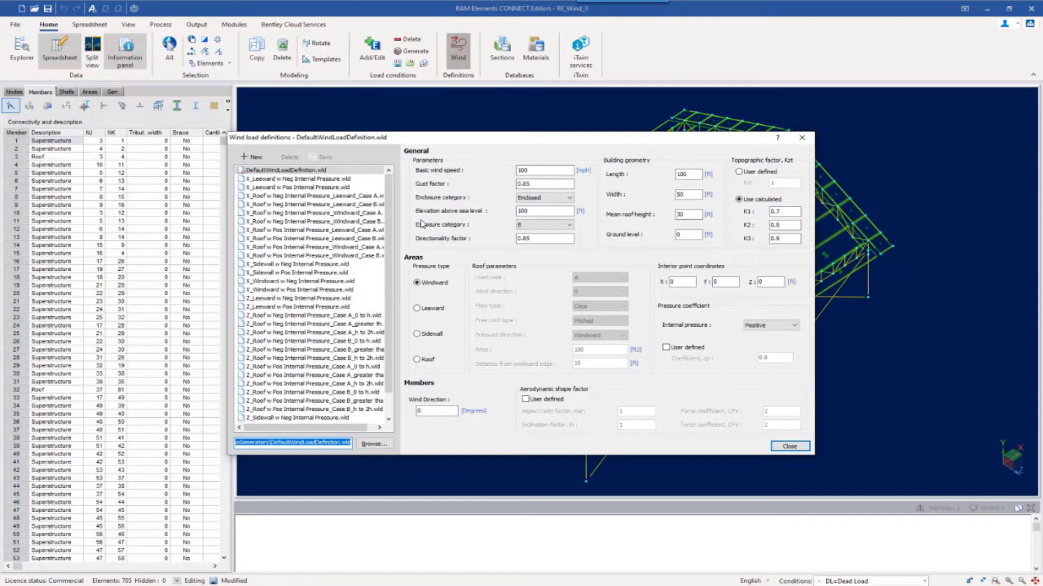
pyautogui.moveTo(444, 392)
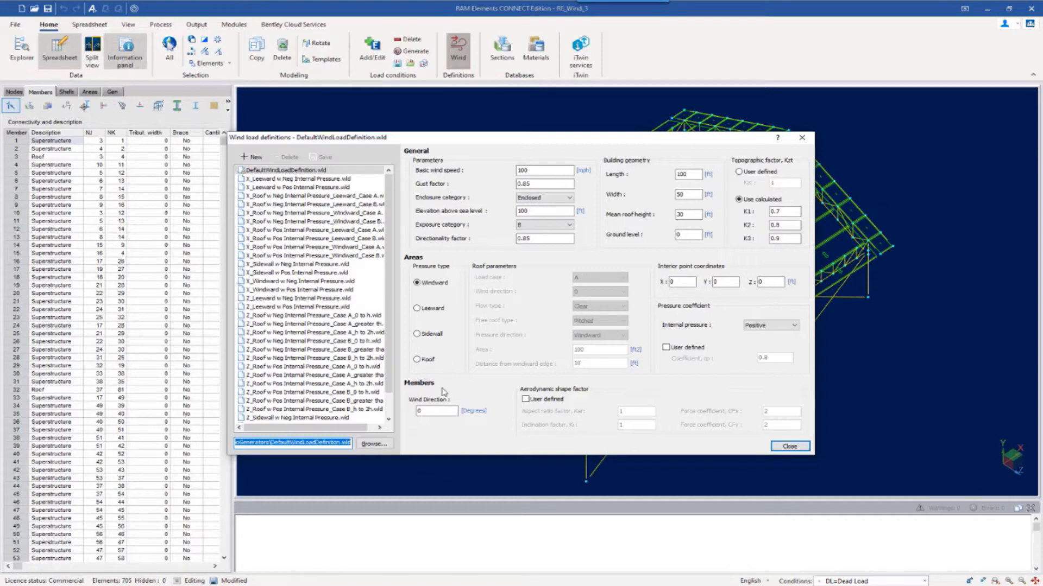
pyautogui.moveTo(760, 411)
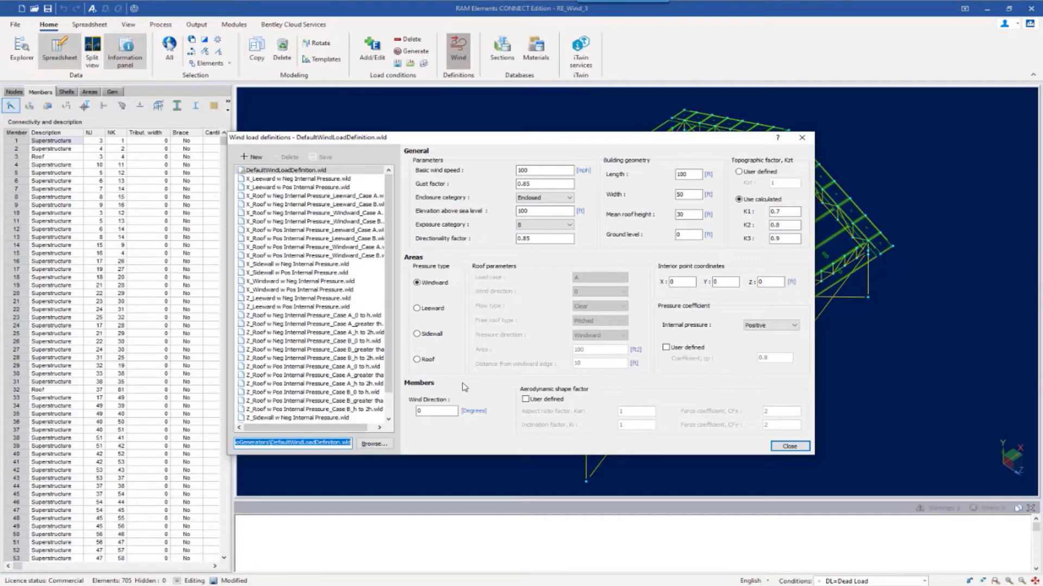
pyautogui.moveTo(495, 168)
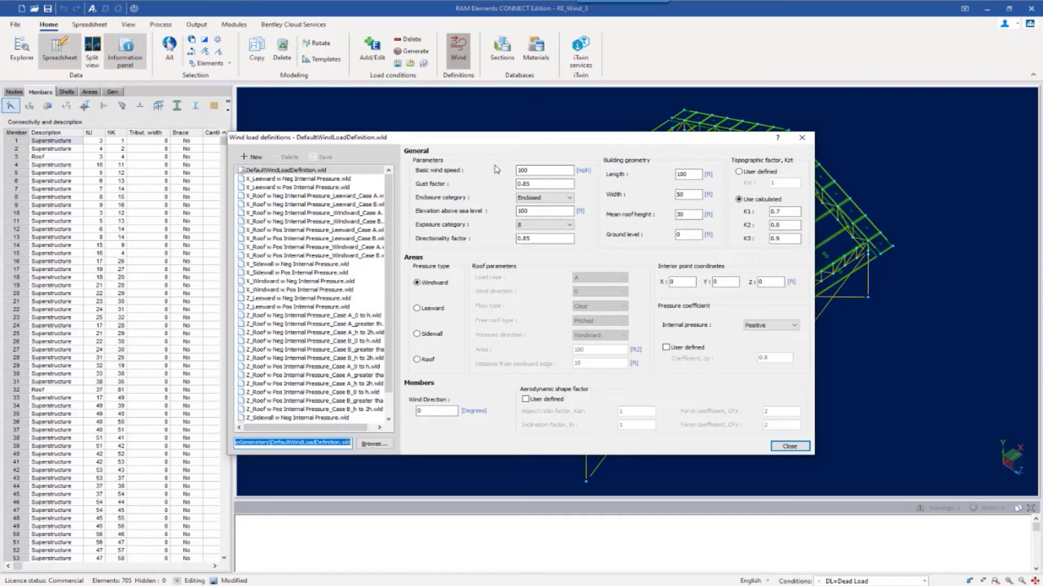
# - Set the enclosure category to Open
pyautogui.click(543, 170)
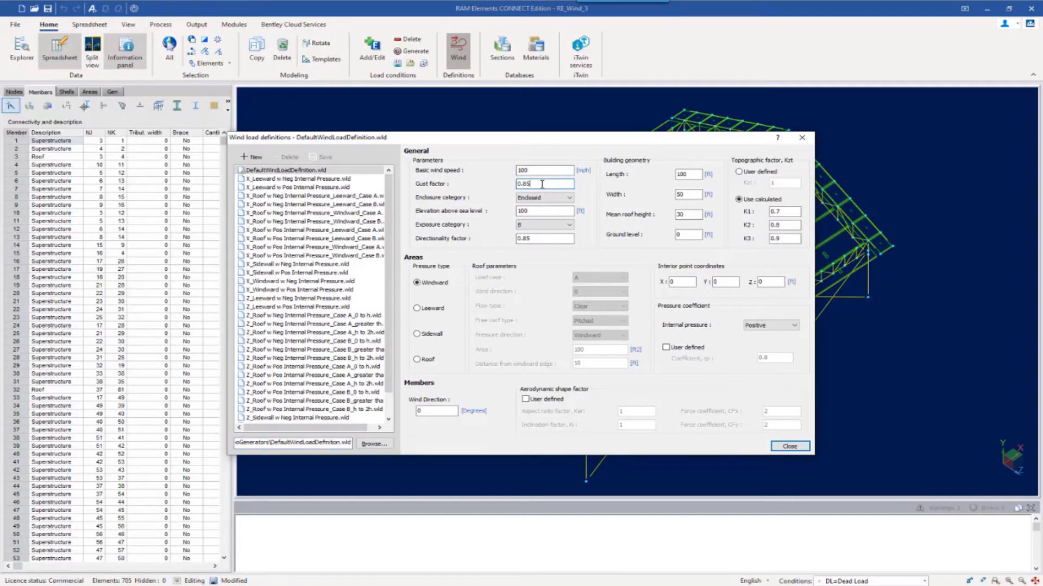
pyautogui.click(569, 197)
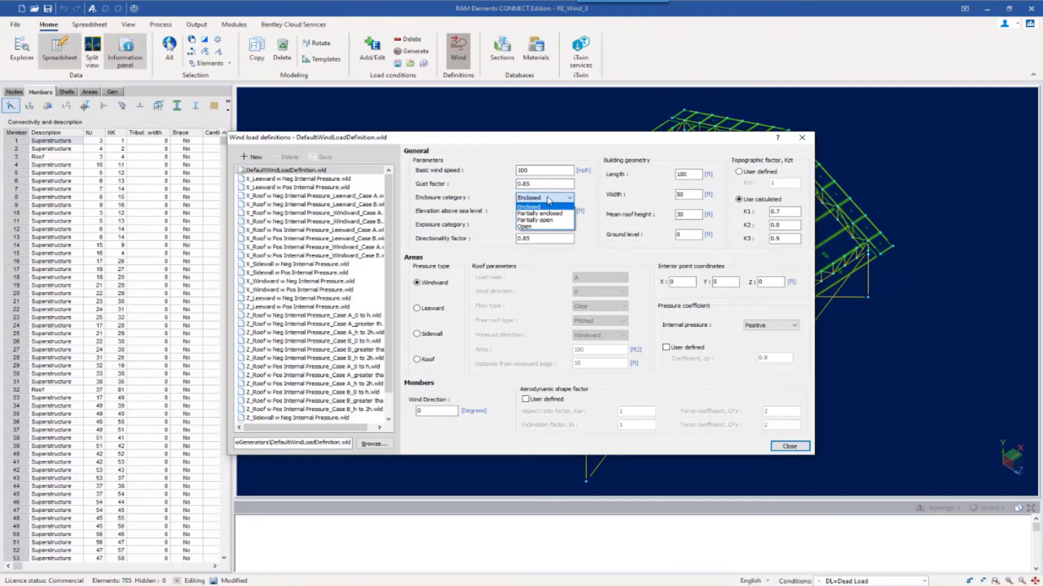
pyautogui.moveTo(537, 226)
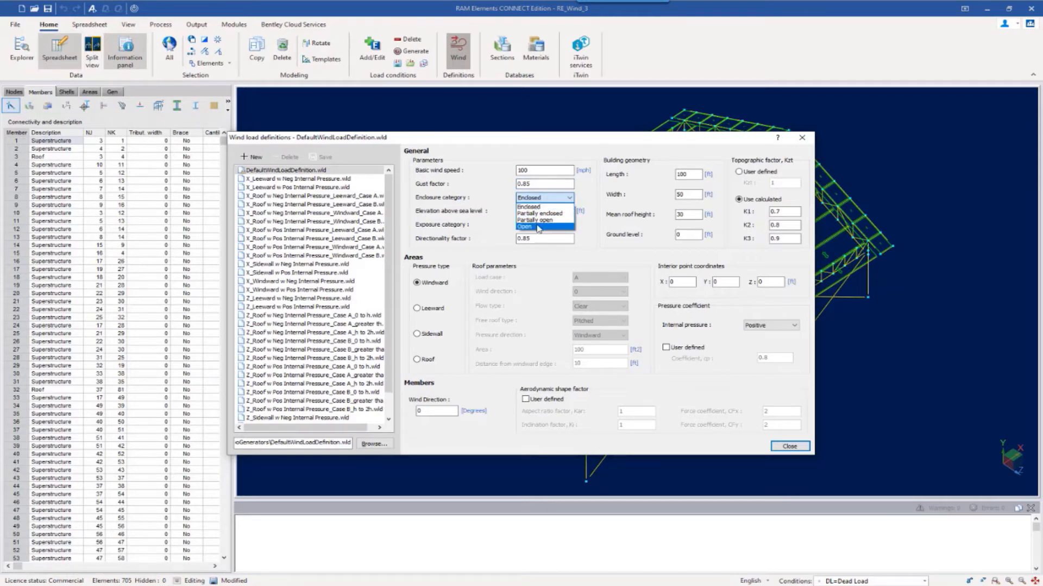
pyautogui.click(535, 226)
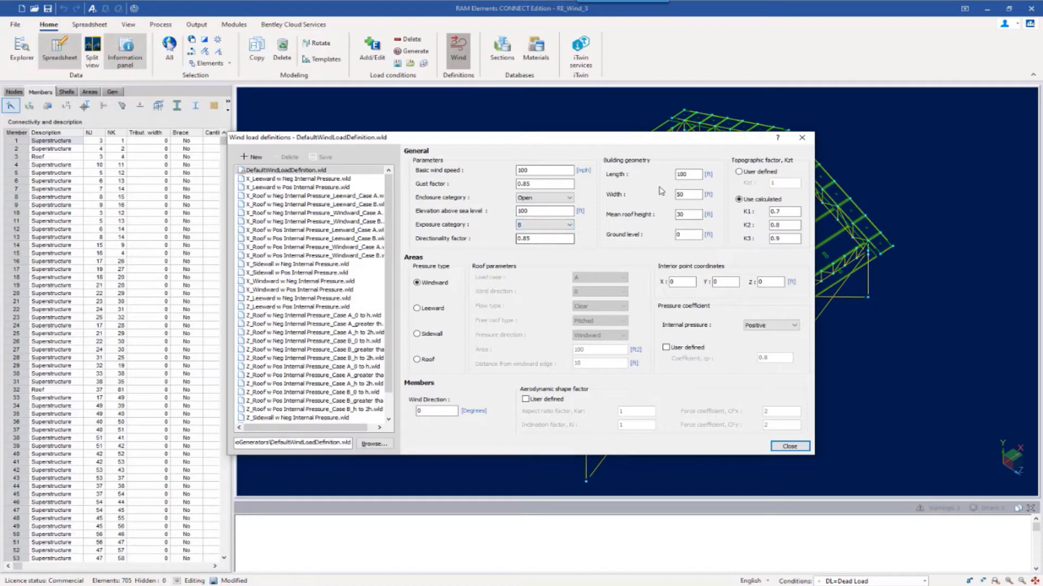
# - Enter building length 68 ft, width 31 ft and mean roof height 26.5 ft
pyautogui.click(687, 174)
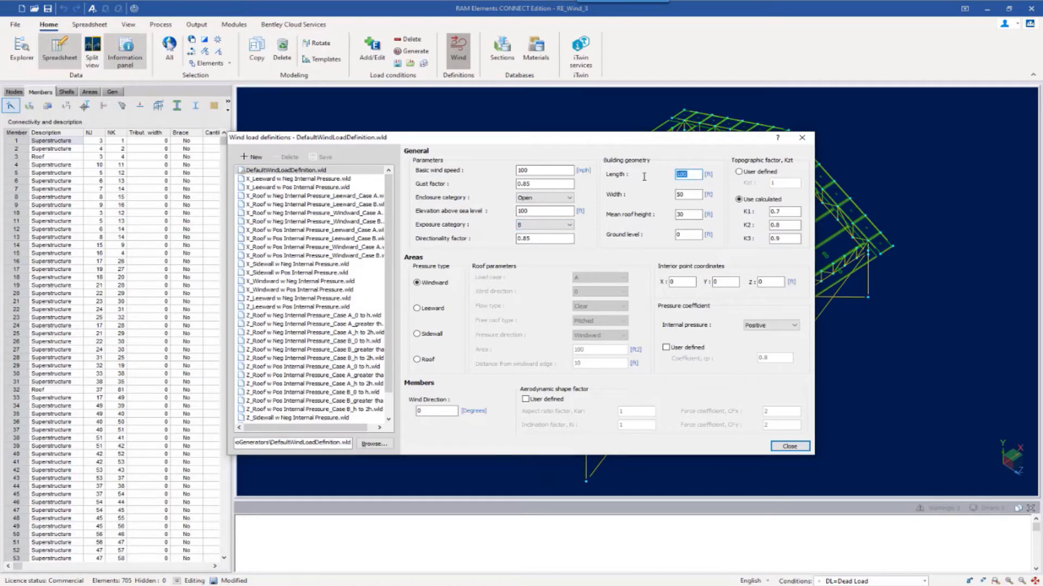
pyautogui.write('6831')
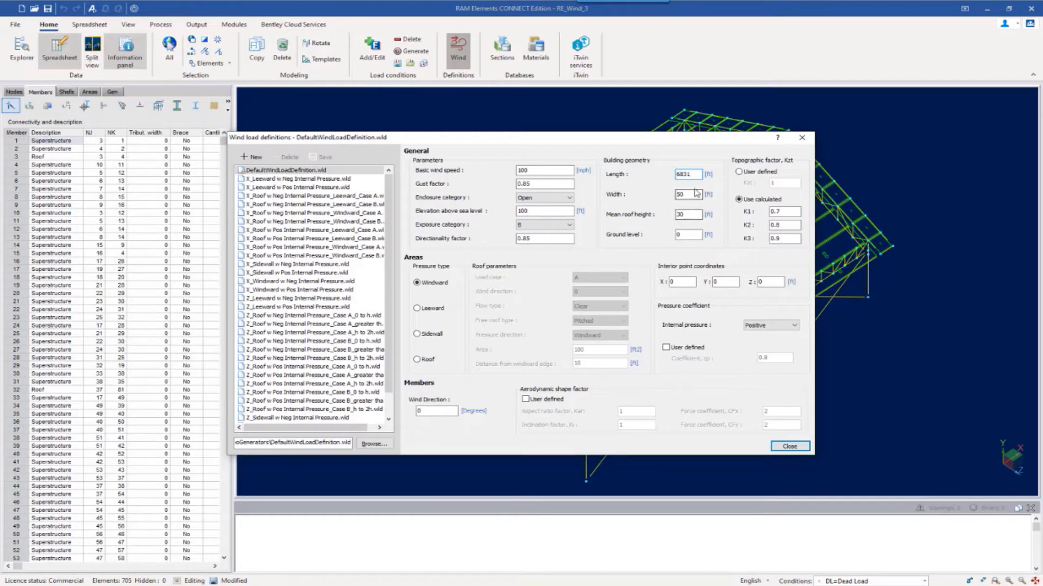
pyautogui.write('68')
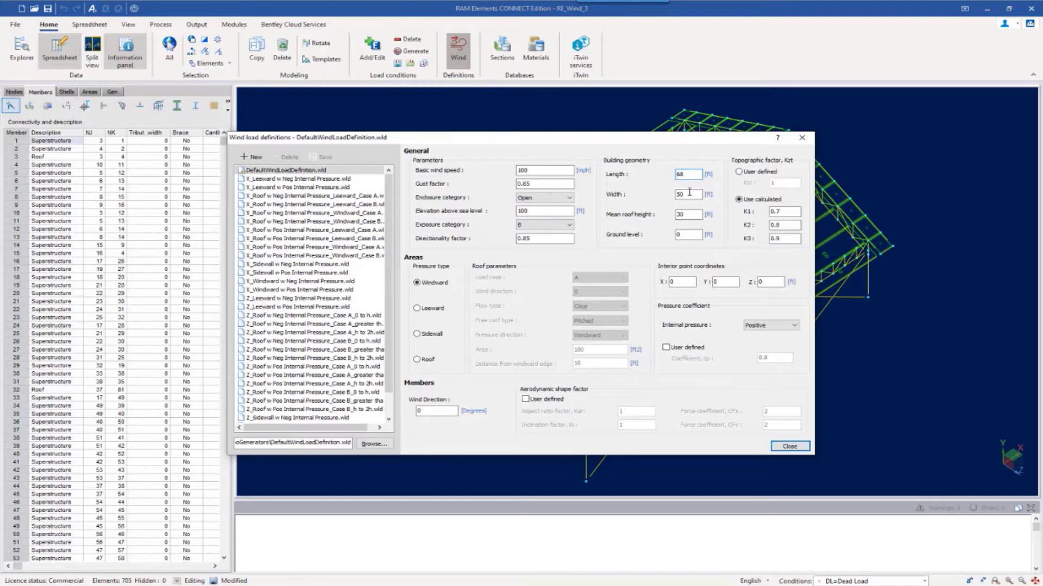
pyautogui.write('31')
pyautogui.click(687, 214)
pyautogui.write('26.5')
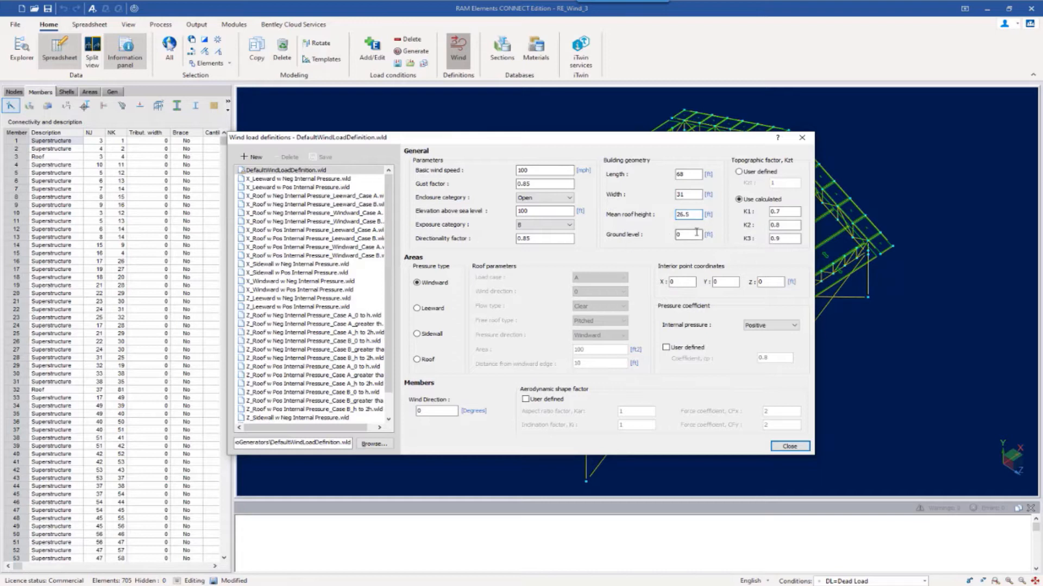
pyautogui.click(738, 171)
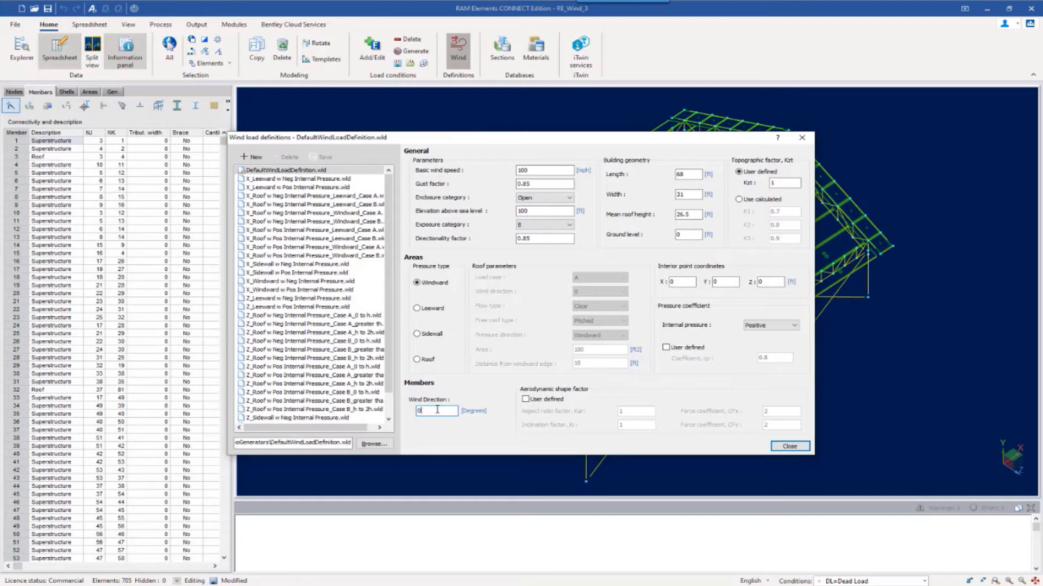
pyautogui.moveTo(595, 424)
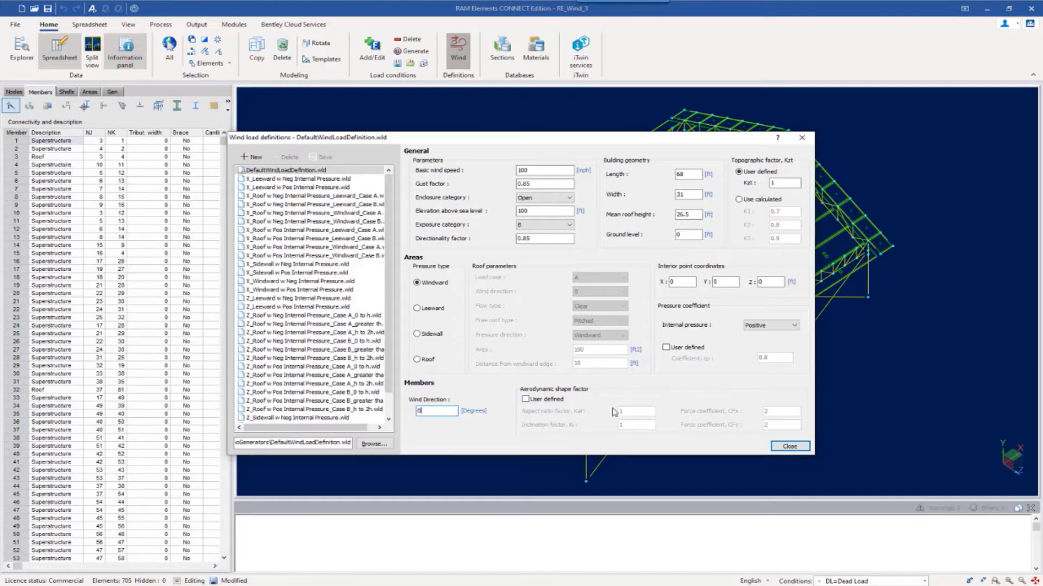
pyautogui.moveTo(631, 411)
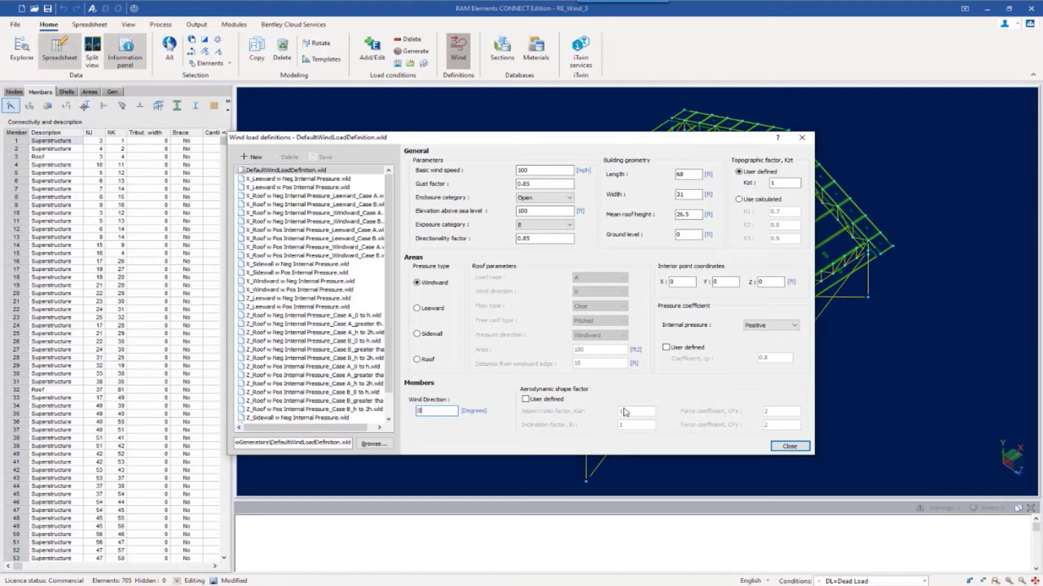
# - Create a new wind definition named X_Members
pyautogui.click(252, 157)
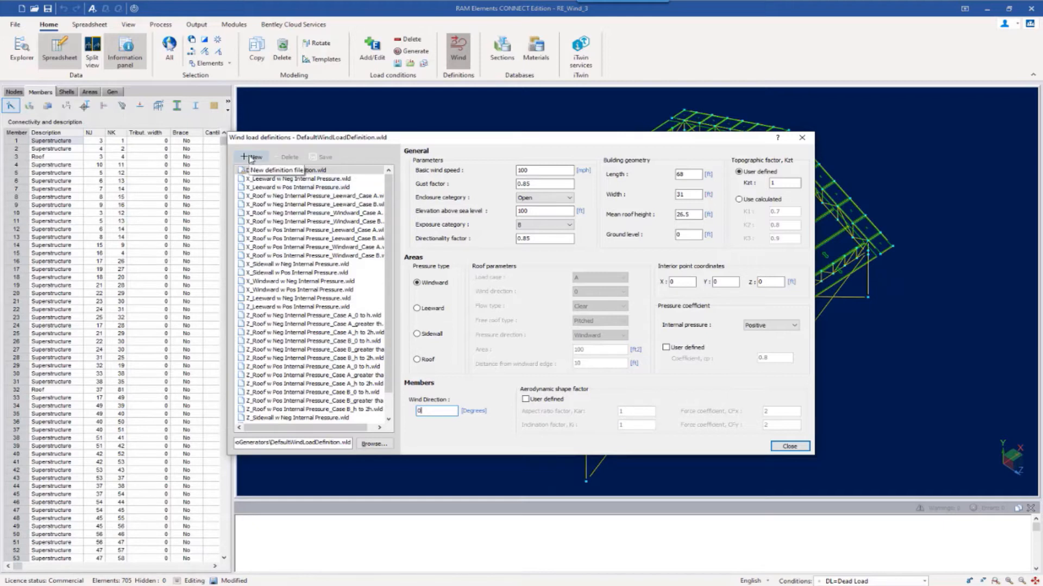
pyautogui.click(251, 157)
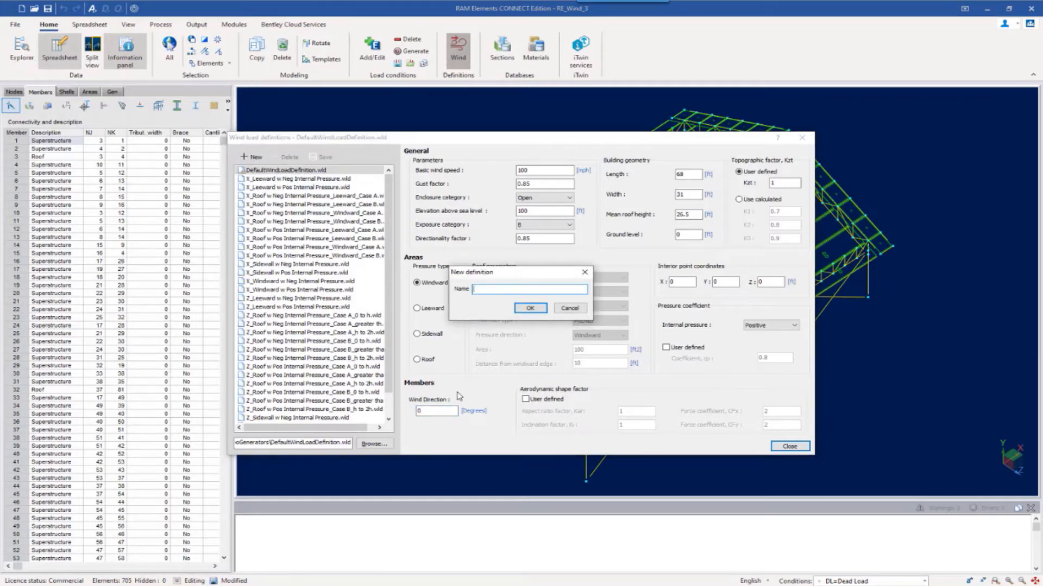
pyautogui.moveTo(470, 373)
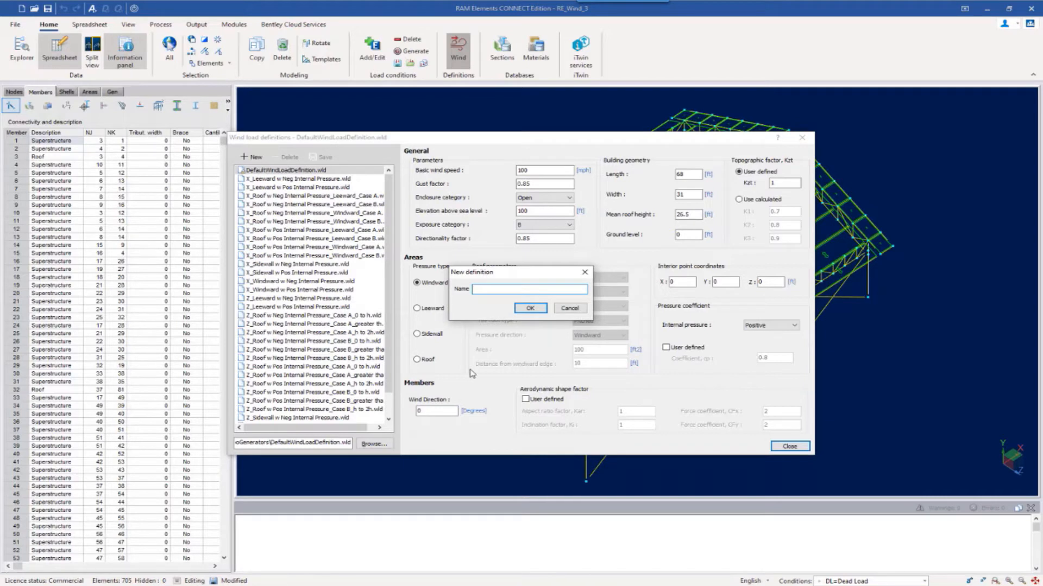
pyautogui.write('X_Members')
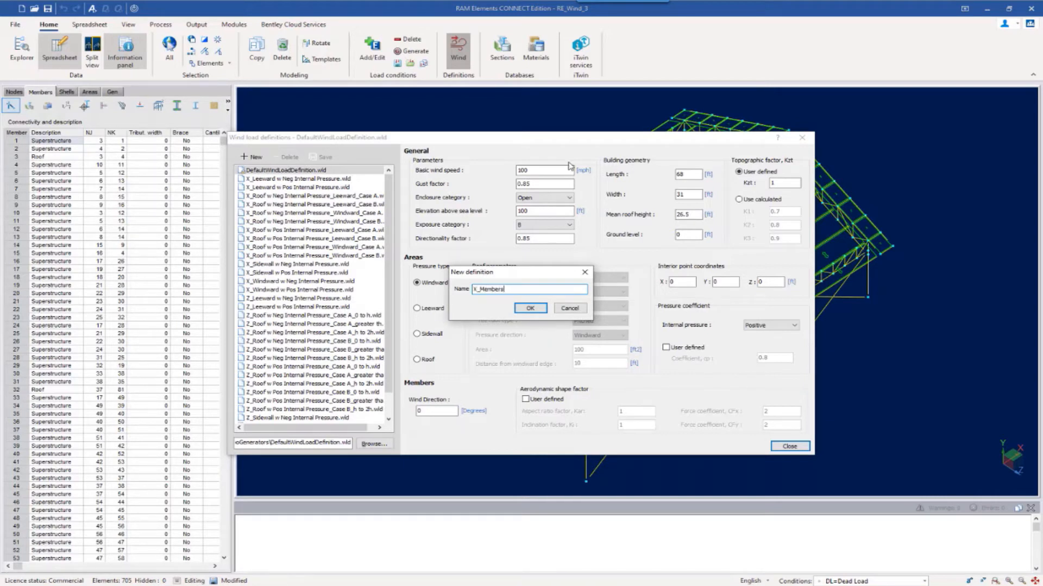
pyautogui.click(530, 308)
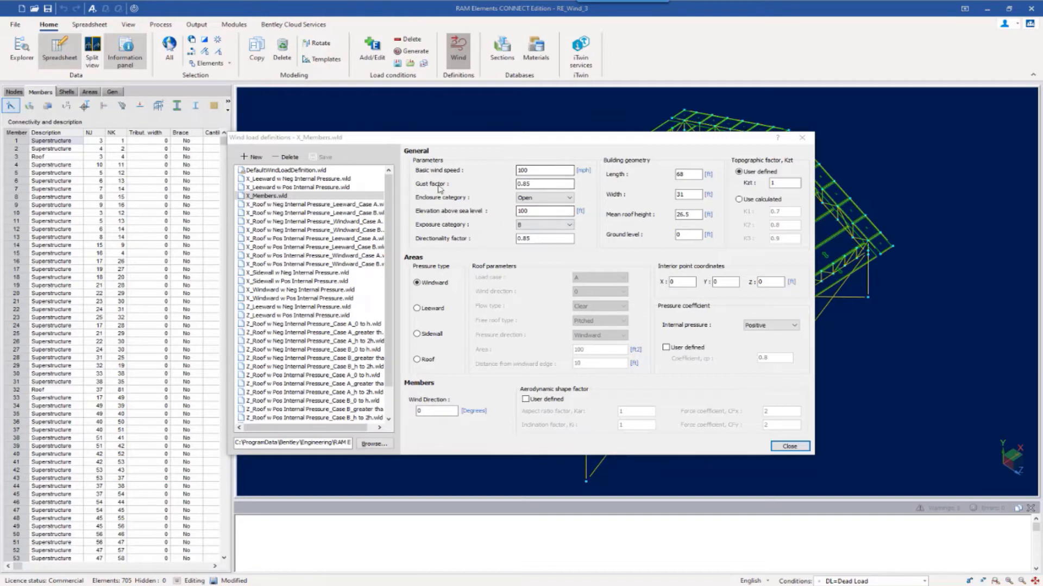
# - Swap X_Members to length 31 ft, width 68 ft, and wind direction 90°
pyautogui.click(686, 175)
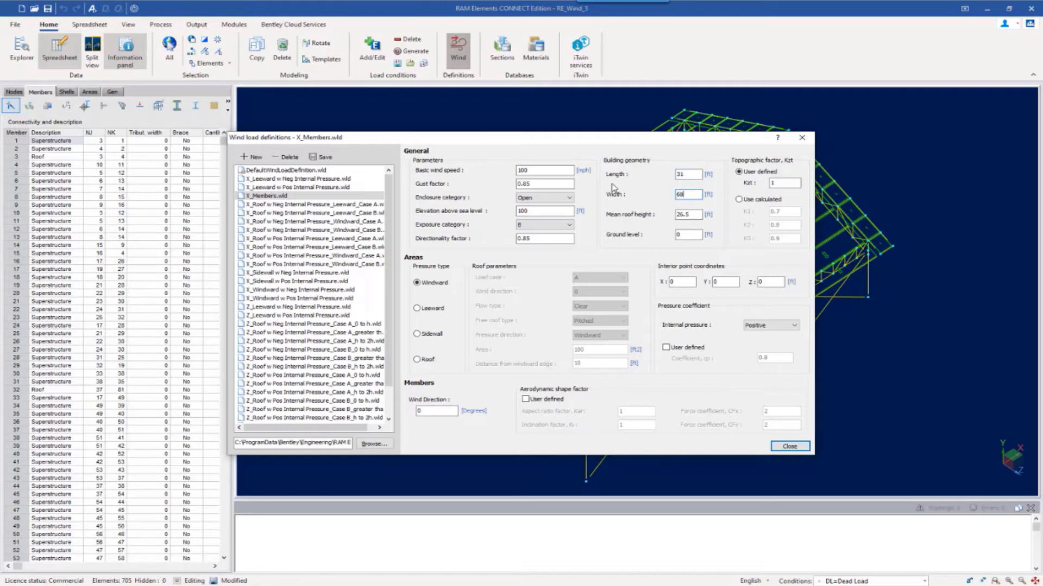
pyautogui.moveTo(427, 422)
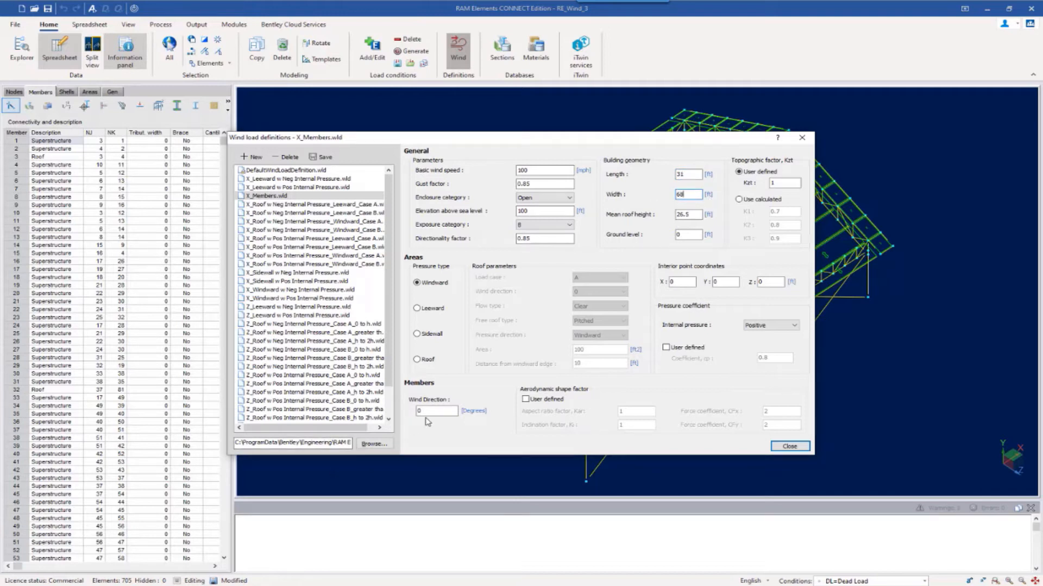
pyautogui.click(436, 411)
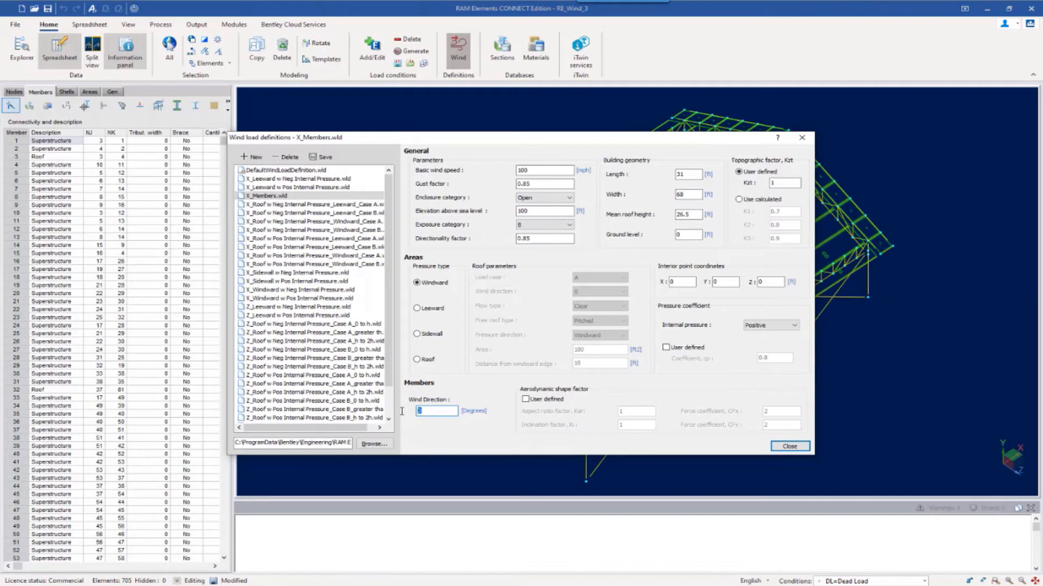
pyautogui.write('90')
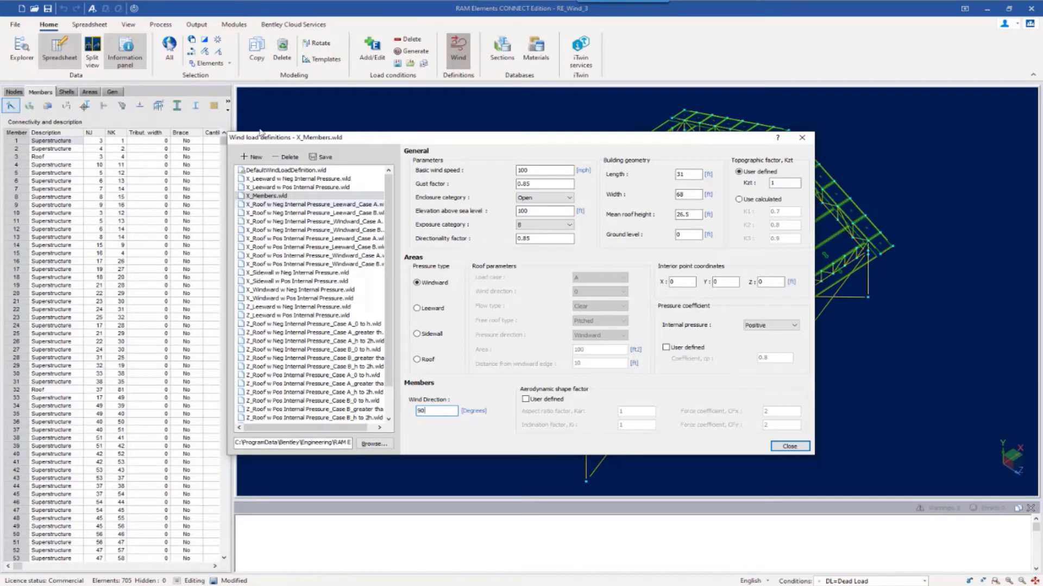
# - Create another wind definition named Z_Members
pyautogui.click(251, 157)
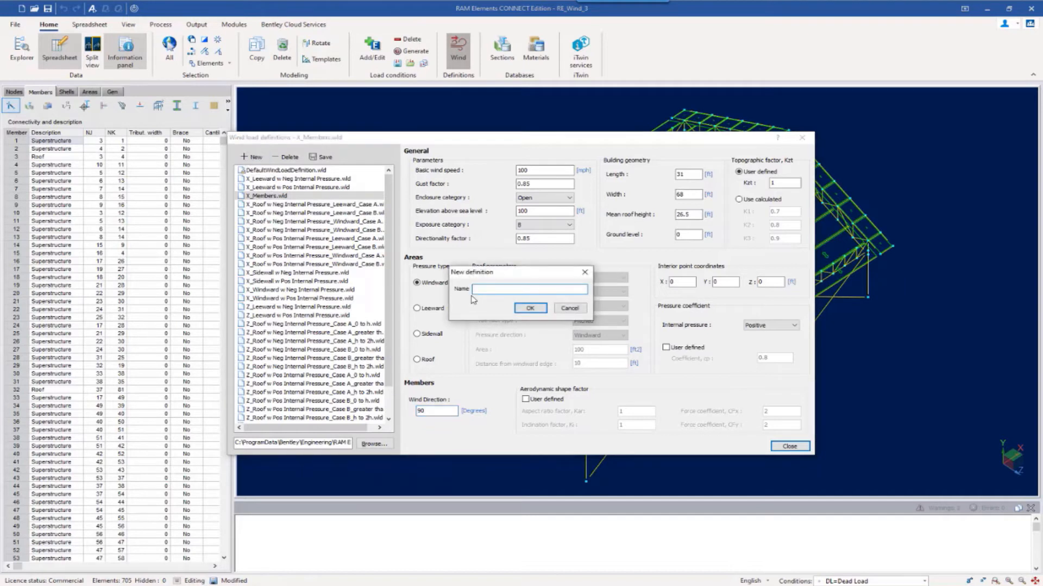
pyautogui.write('Z_Members')
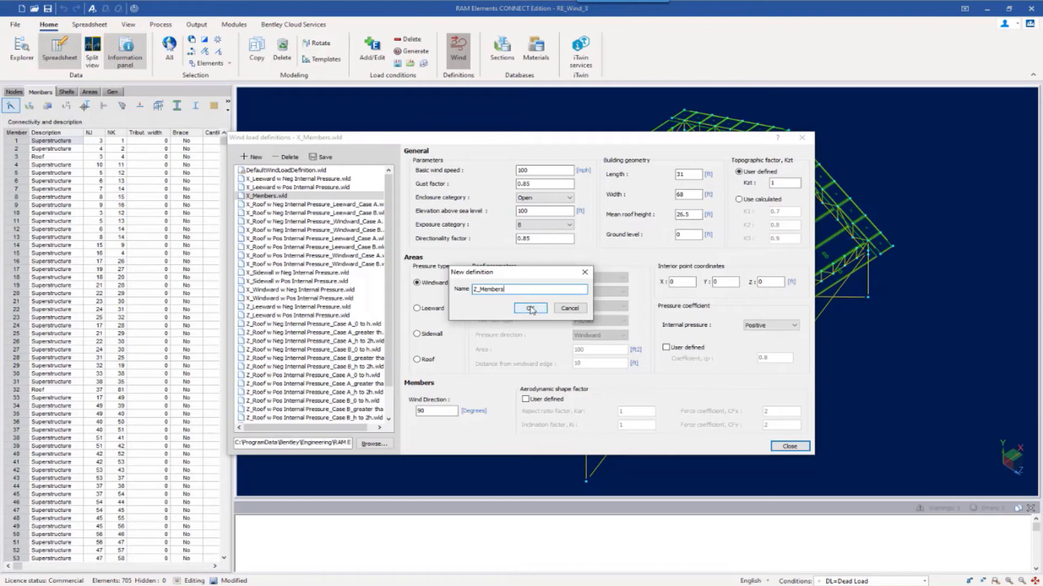
pyautogui.click(529, 308)
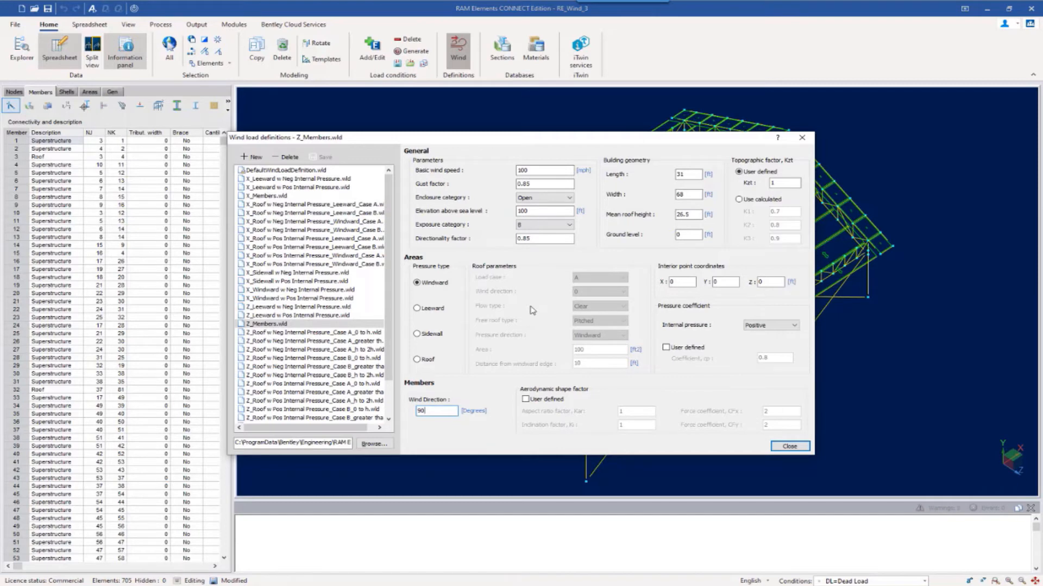
pyautogui.moveTo(635, 390)
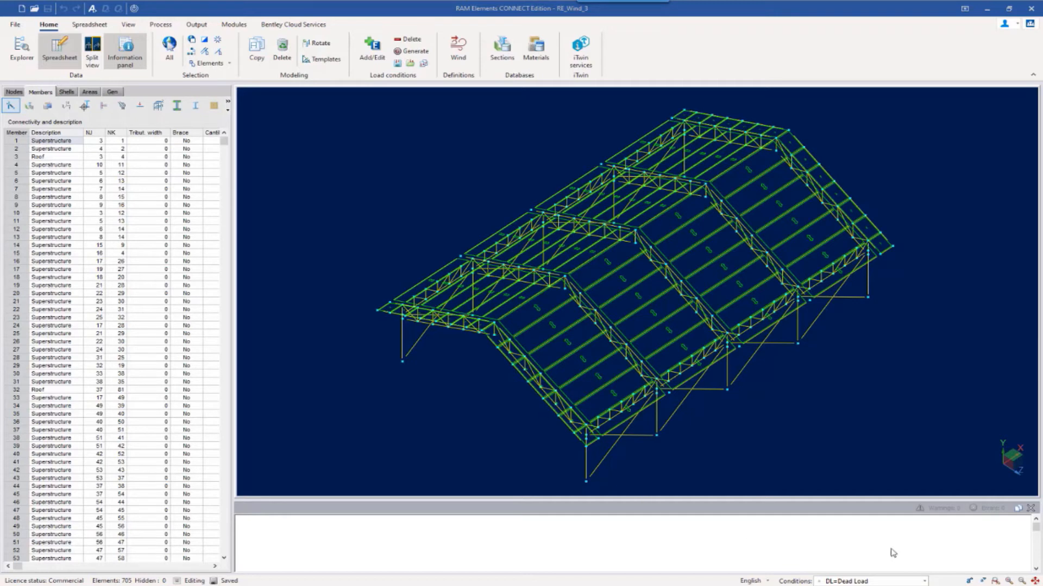
# - Make WLx1 = Wind Load Positive X, Case A the current load condition
pyautogui.click(924, 581)
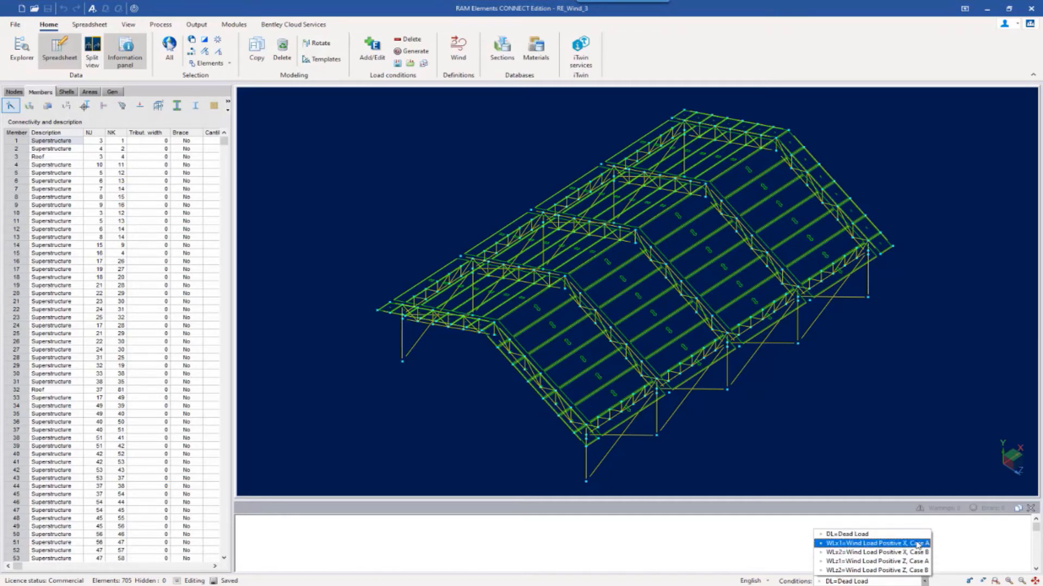
pyautogui.click(874, 543)
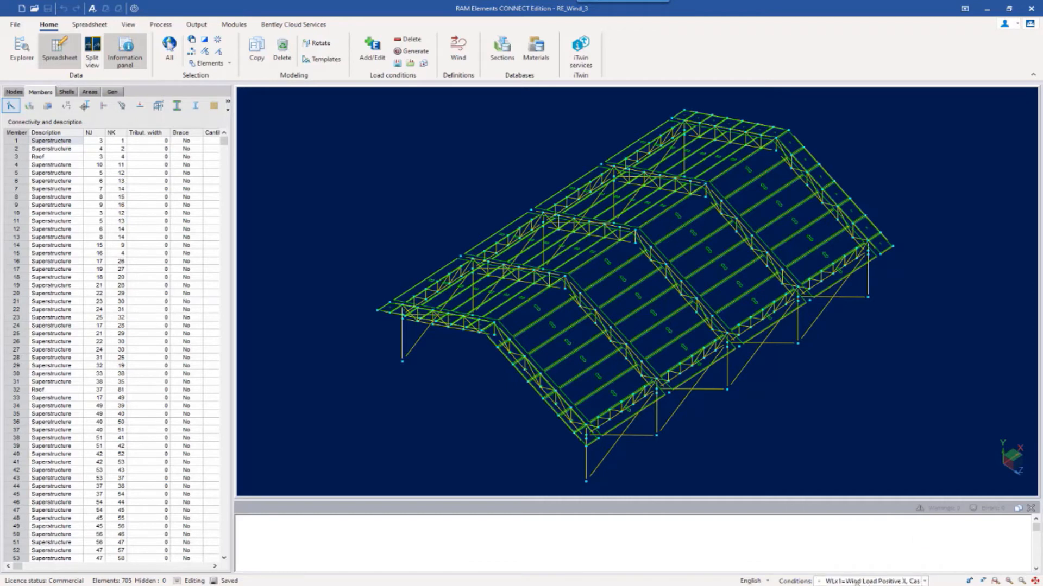
pyautogui.moveTo(864, 581)
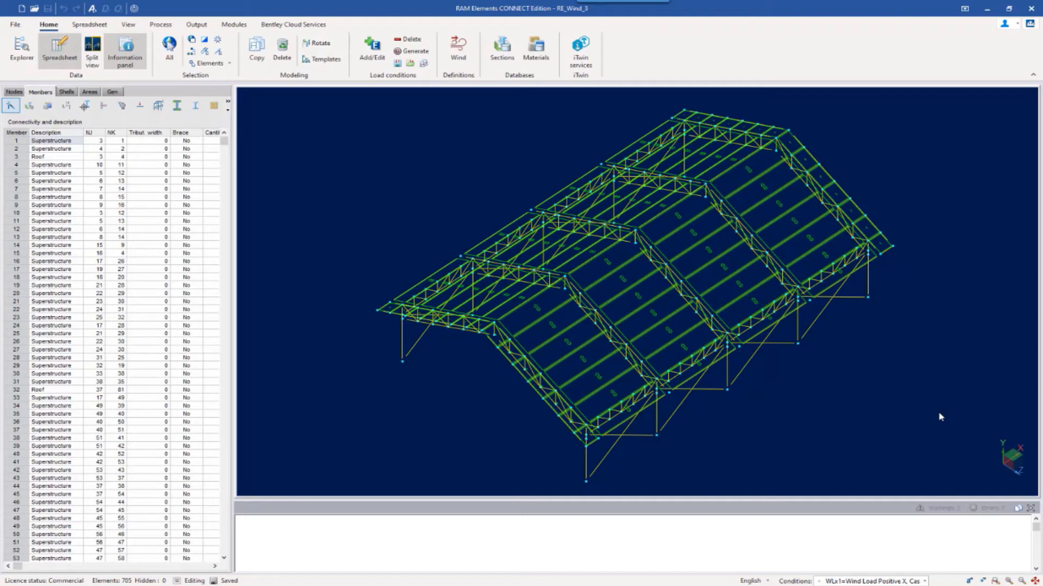
pyautogui.moveTo(146, 211)
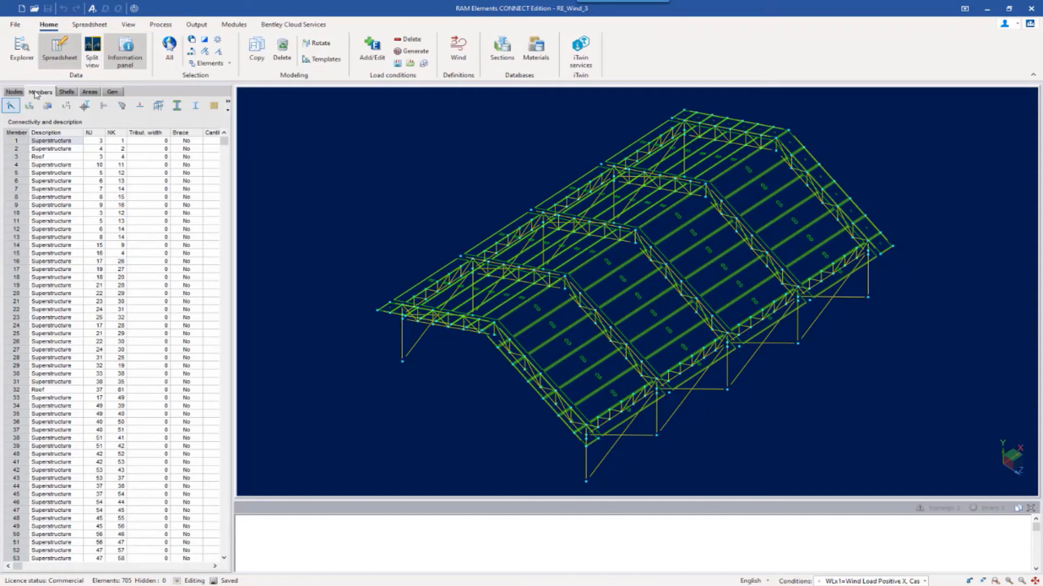
pyautogui.moveTo(140, 105)
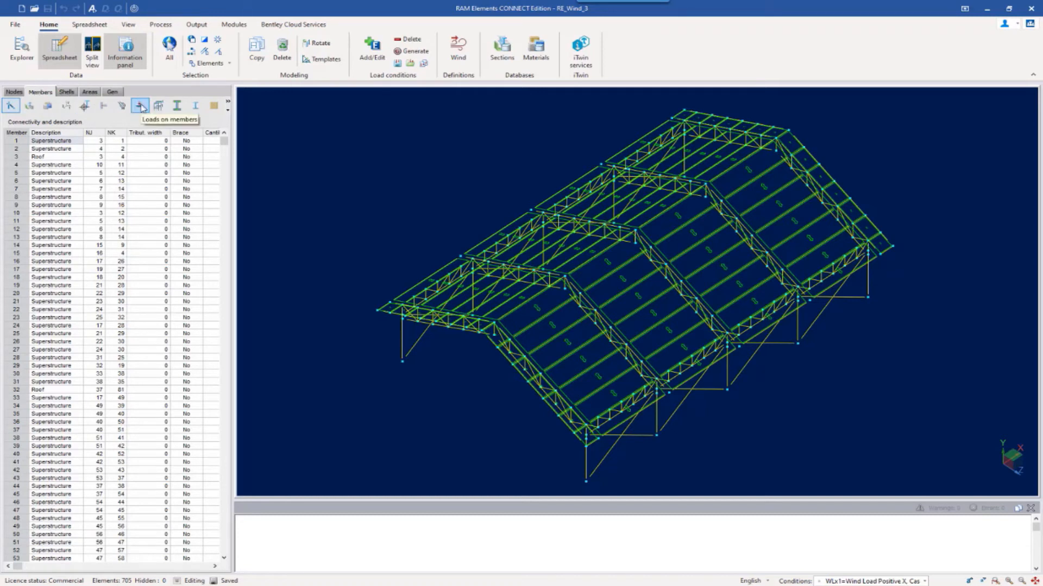
# - Show the members' loads spreadsheet with its wind load definitions table
pyautogui.click(139, 106)
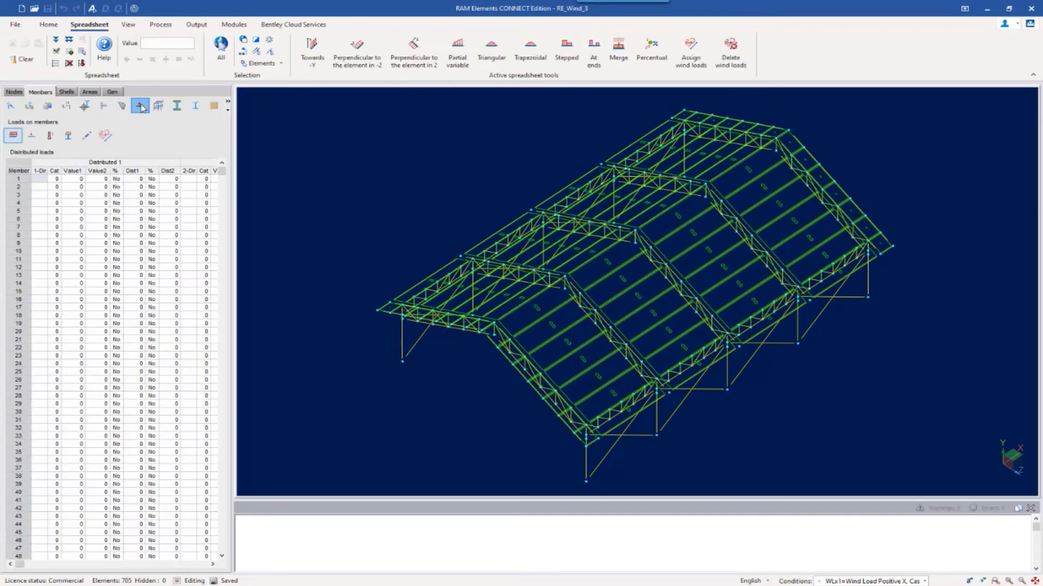
pyautogui.click(139, 105)
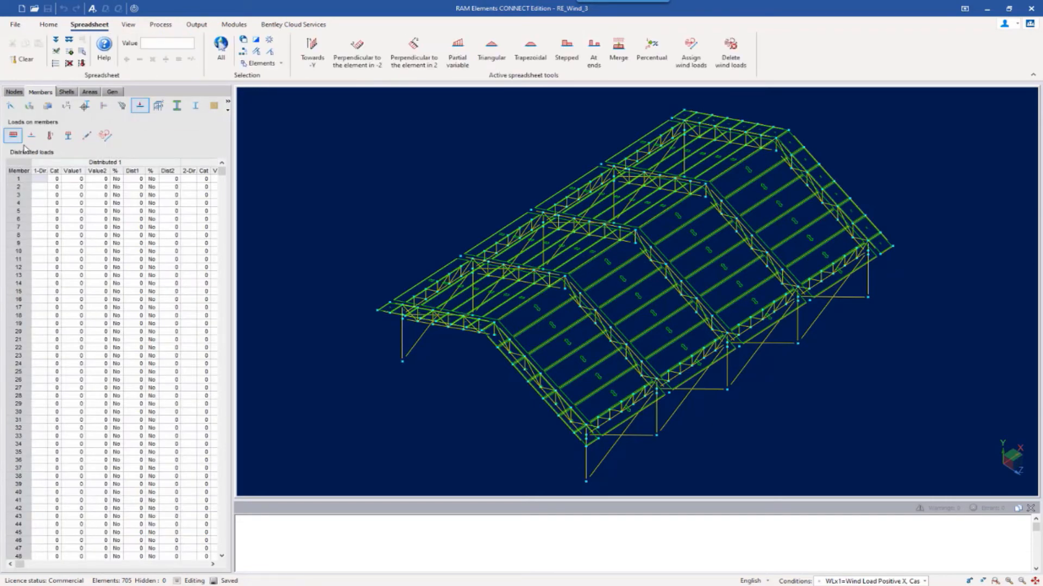
pyautogui.click(67, 135)
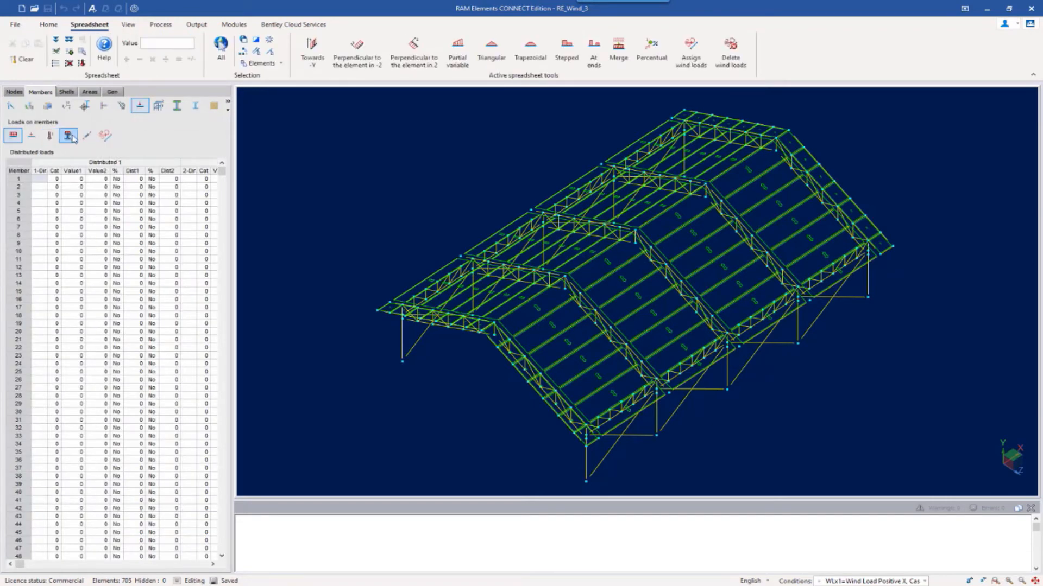
pyautogui.moveTo(104, 136)
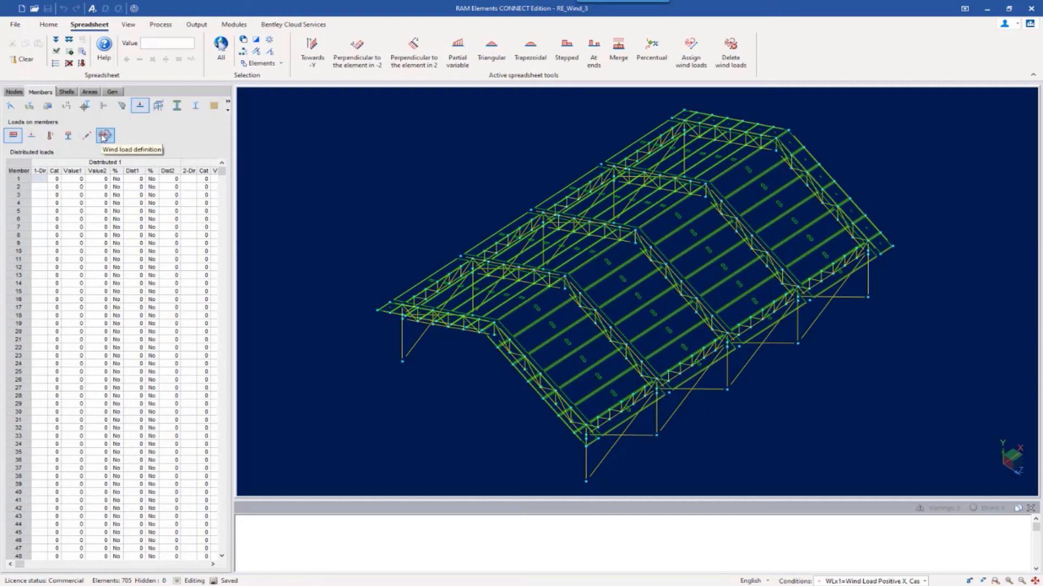
pyautogui.click(104, 135)
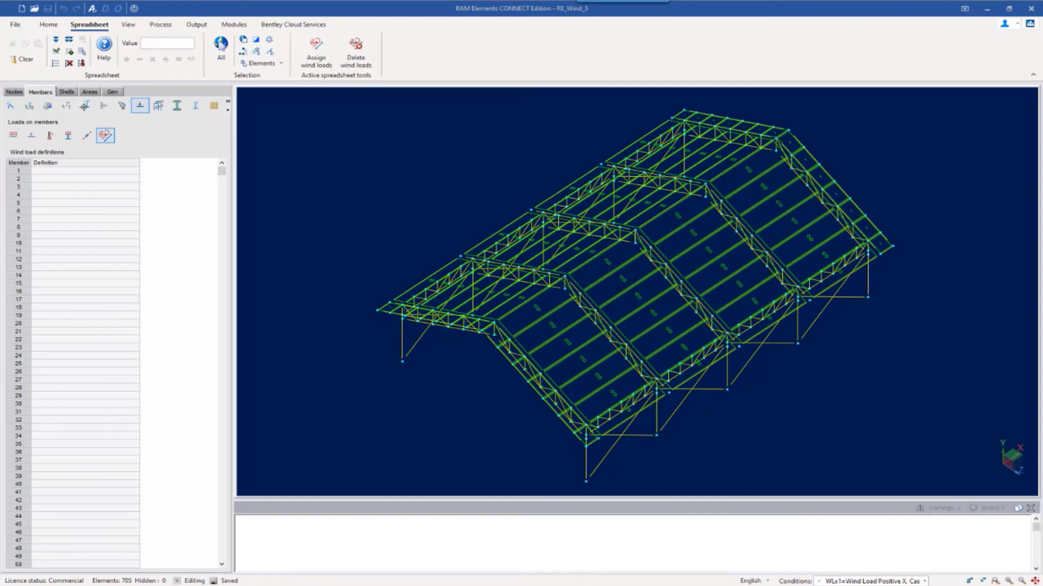
pyautogui.moveTo(373, 406)
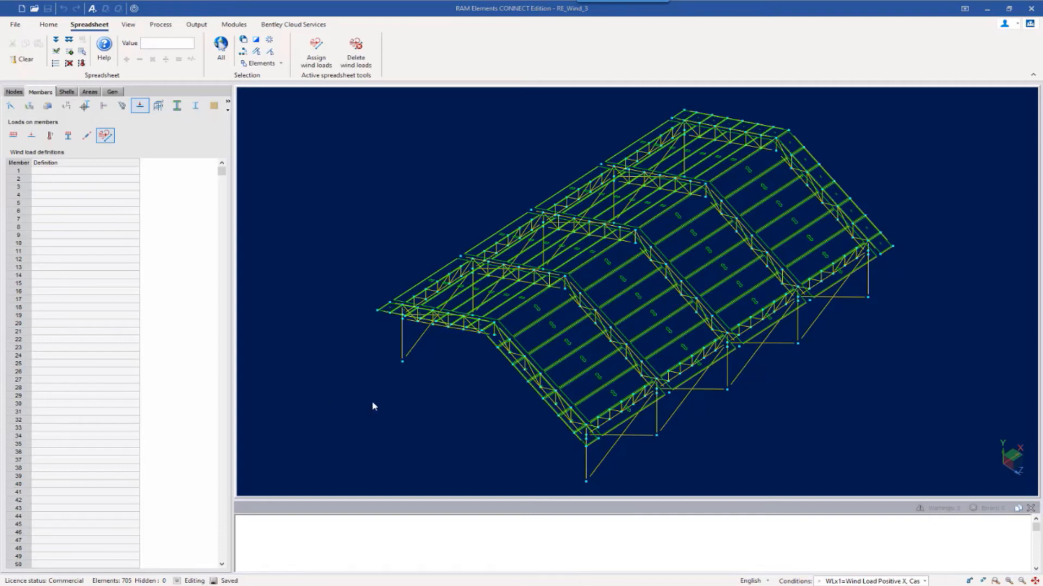
pyautogui.moveTo(395, 364)
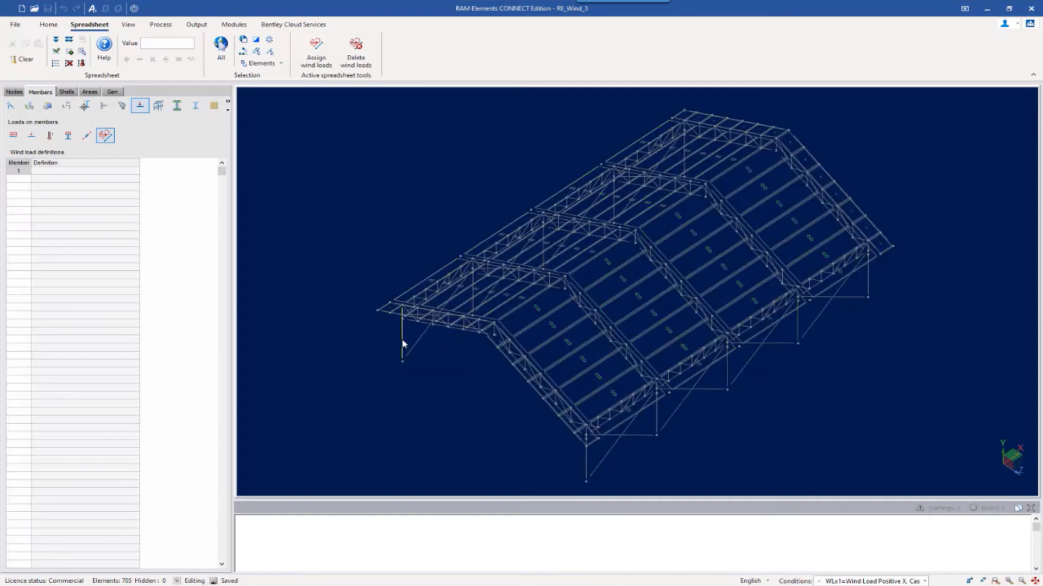
pyautogui.moveTo(364, 359)
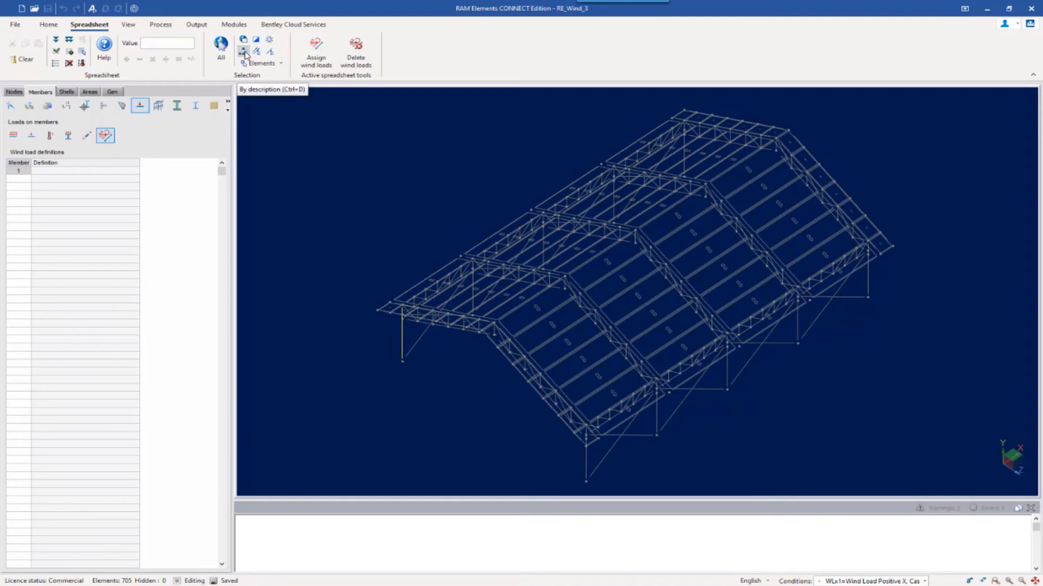
# - Select the Superstructure members by description, excluding the Roof members
pyautogui.click(243, 52)
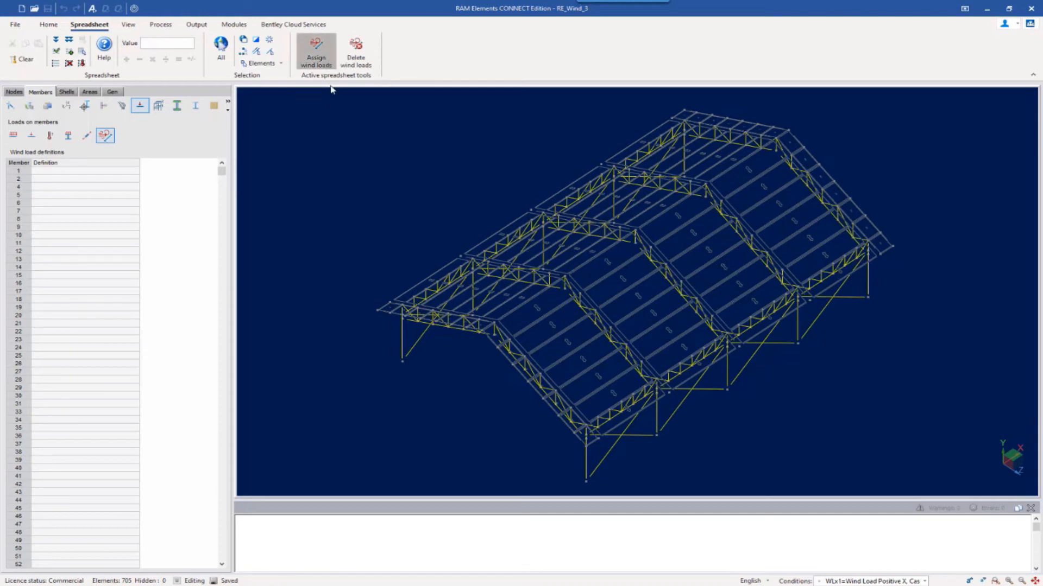
# - Assign the X_Members wind definition and preview its wind load report
pyautogui.click(316, 50)
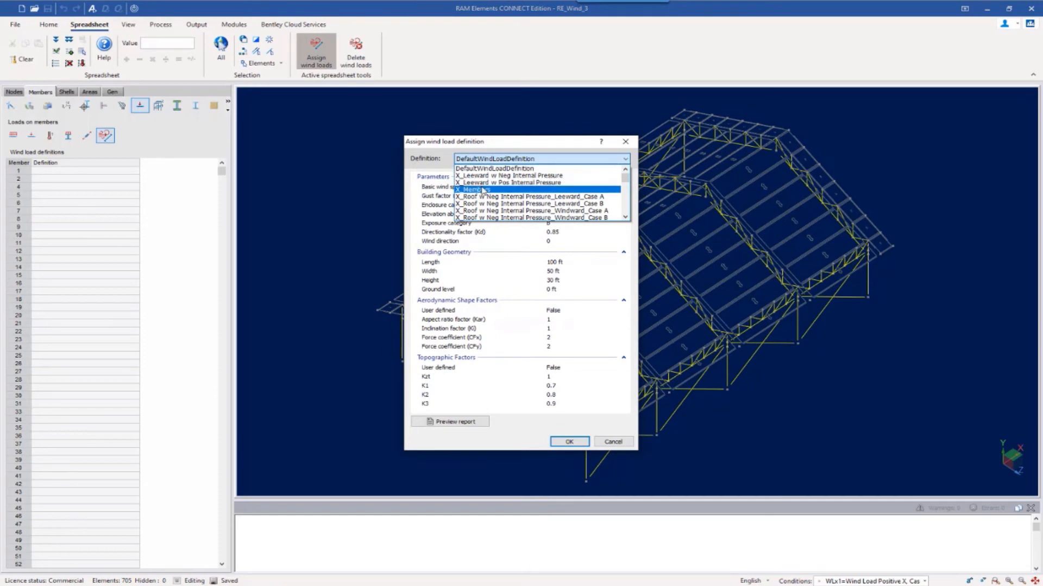
pyautogui.click(472, 189)
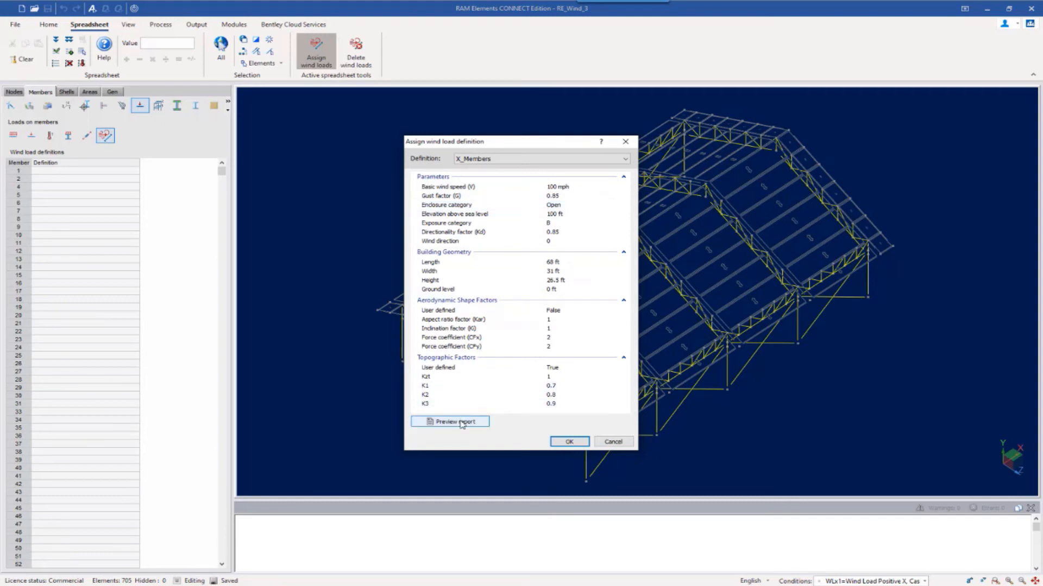
pyautogui.click(450, 422)
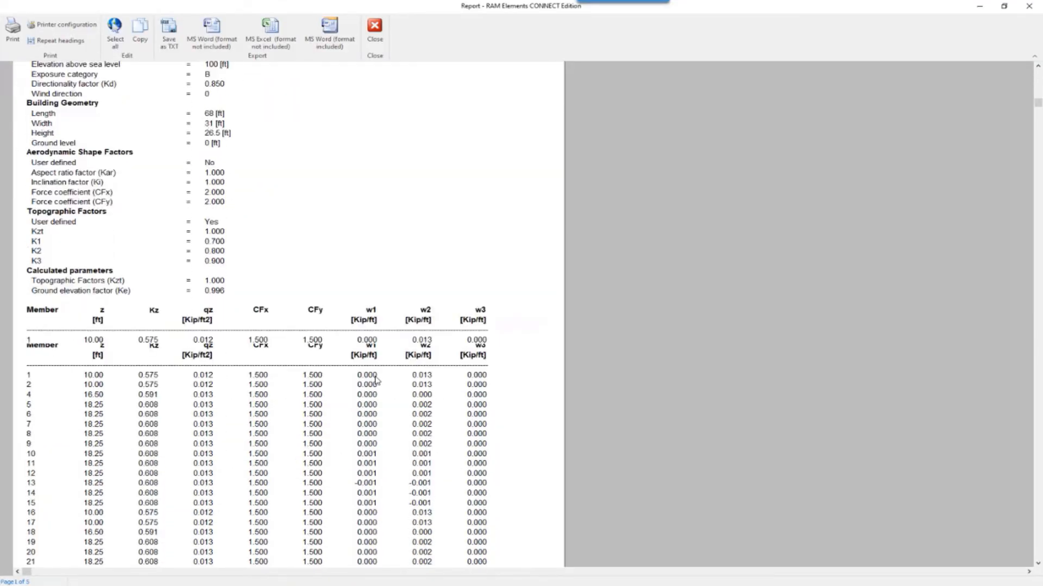
# - Scroll down the X_Members wind report through member 43
pyautogui.scroll(-3)
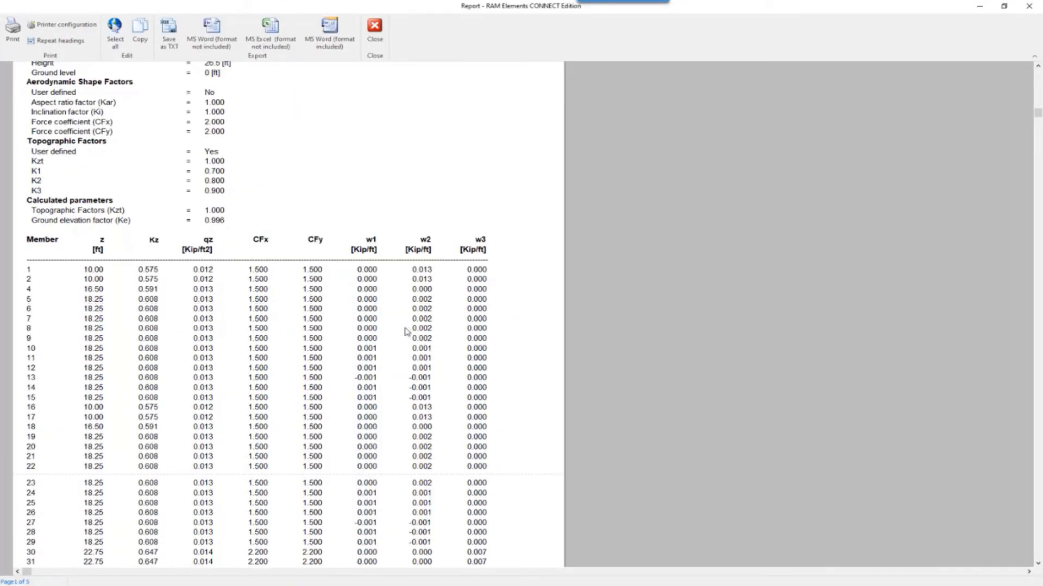
pyautogui.scroll(-3)
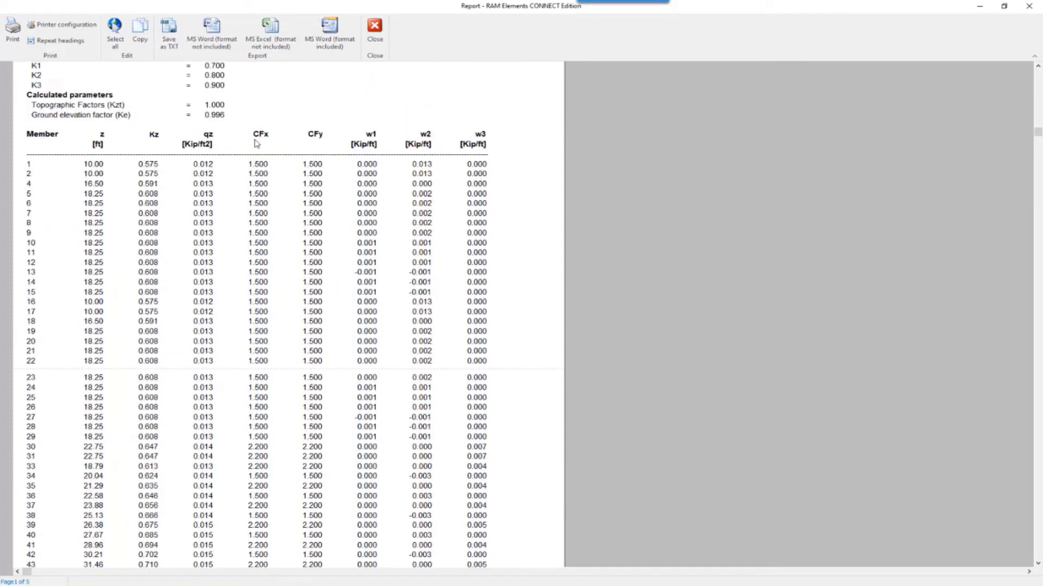
pyautogui.moveTo(447, 207)
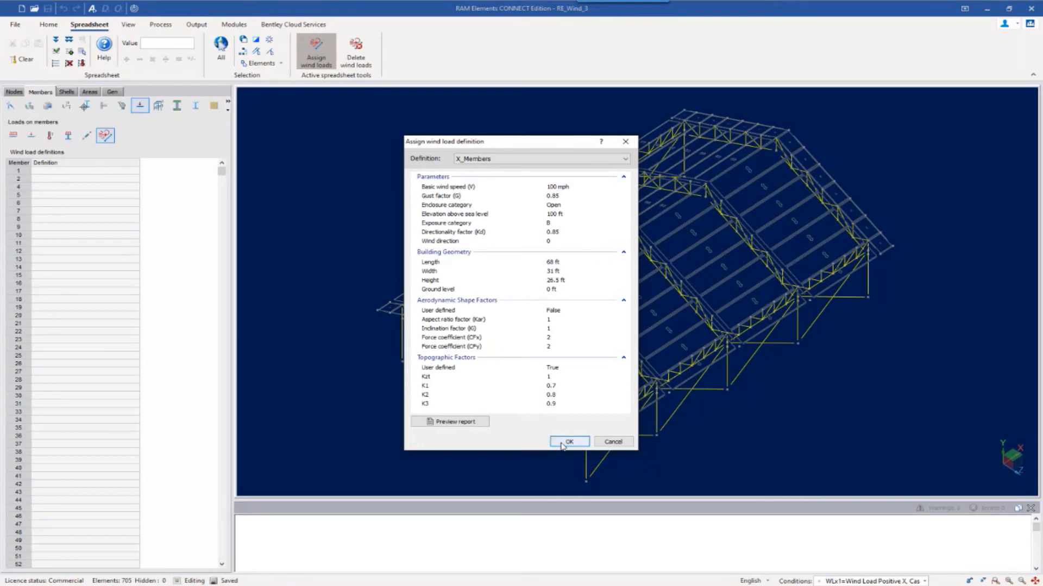
# - Apply the X_Members wind load definition to the selected Superstructure members
pyautogui.click(569, 442)
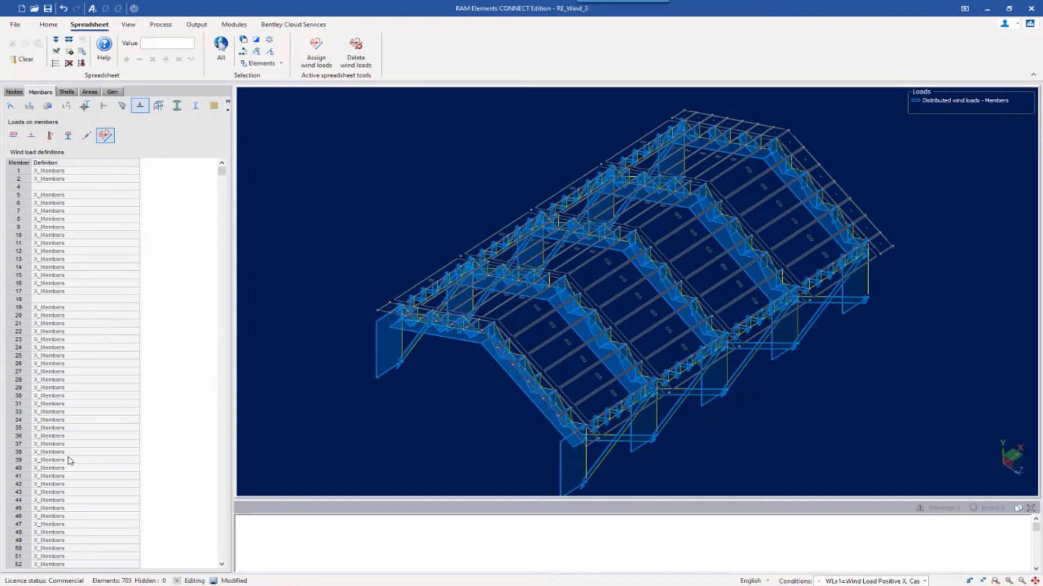
pyautogui.moveTo(367, 87)
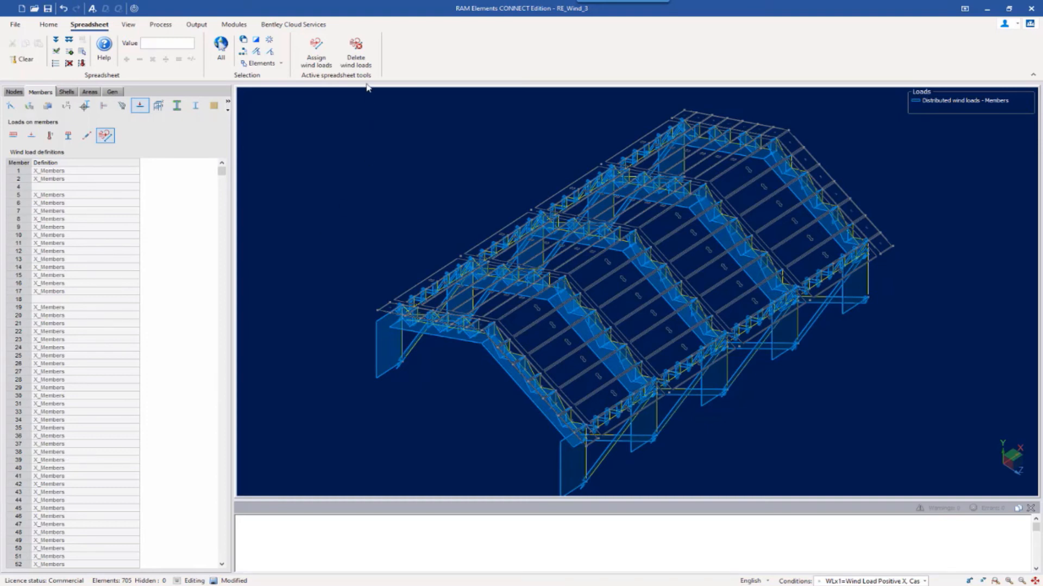
pyautogui.moveTo(355, 53)
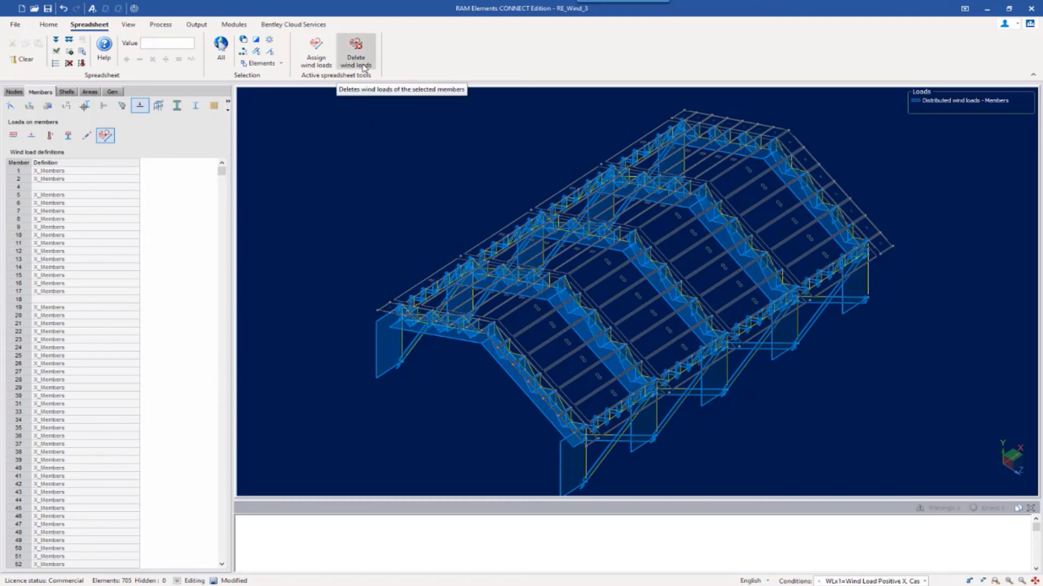
pyautogui.moveTo(329, 160)
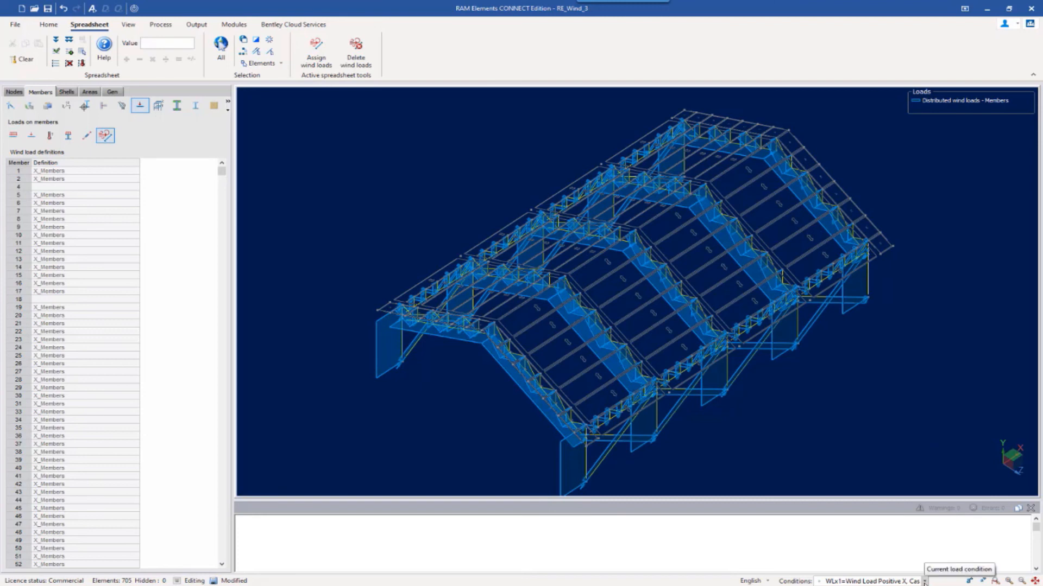
# - Make WLz1, Wind Load Positive Z, Case A the current load condition
pyautogui.click(924, 580)
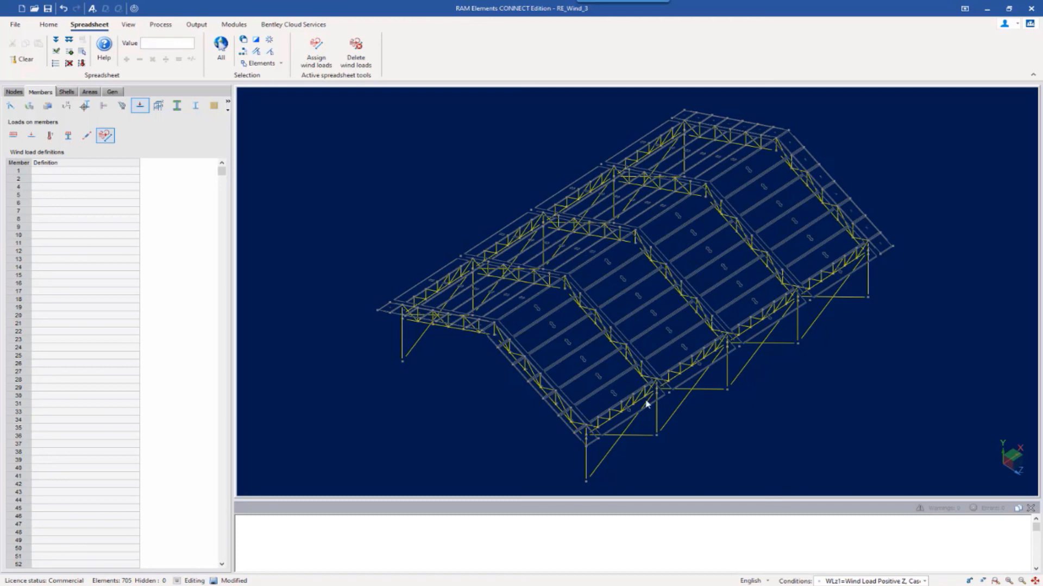
pyautogui.click(316, 50)
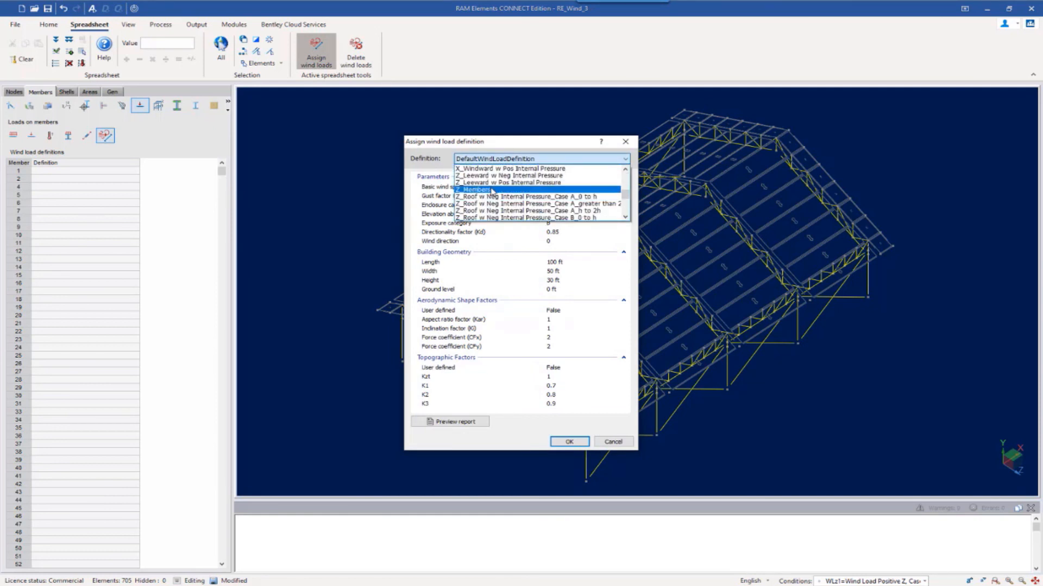
# - Assign the Z_Members wind load definition to the selected members and save the model
pyautogui.click(477, 189)
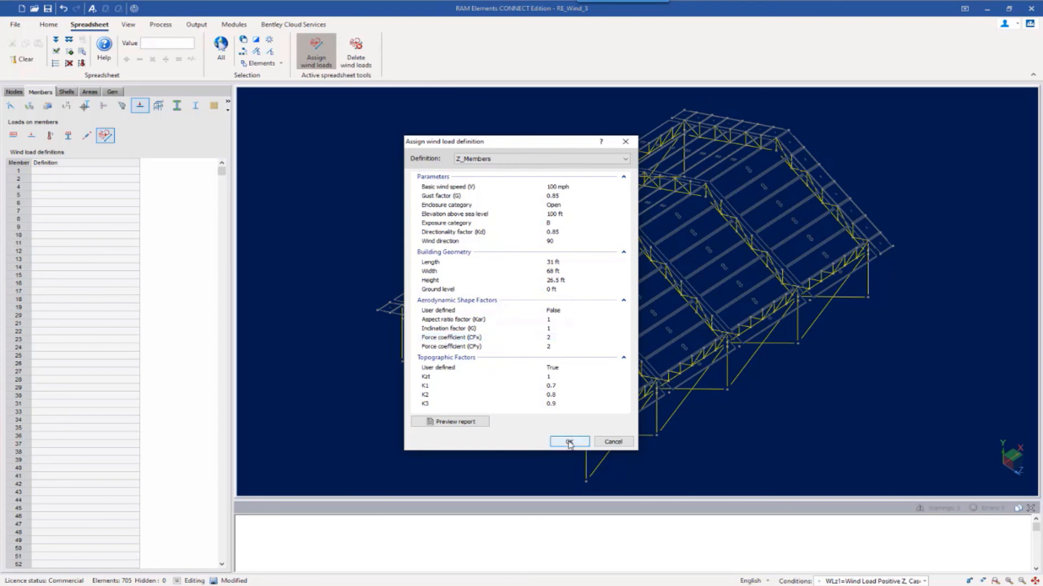
pyautogui.click(569, 441)
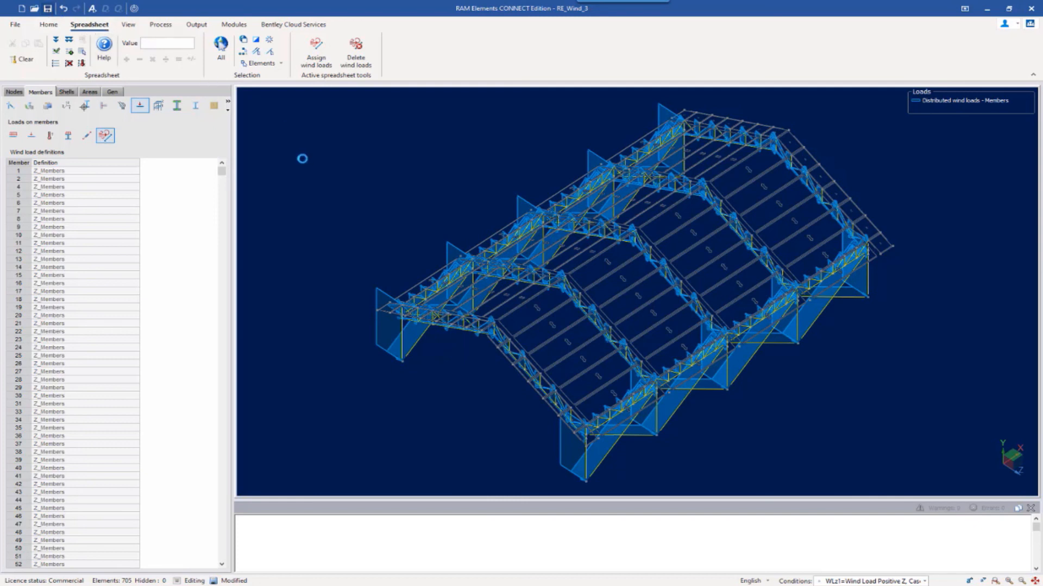
pyautogui.click(47, 9)
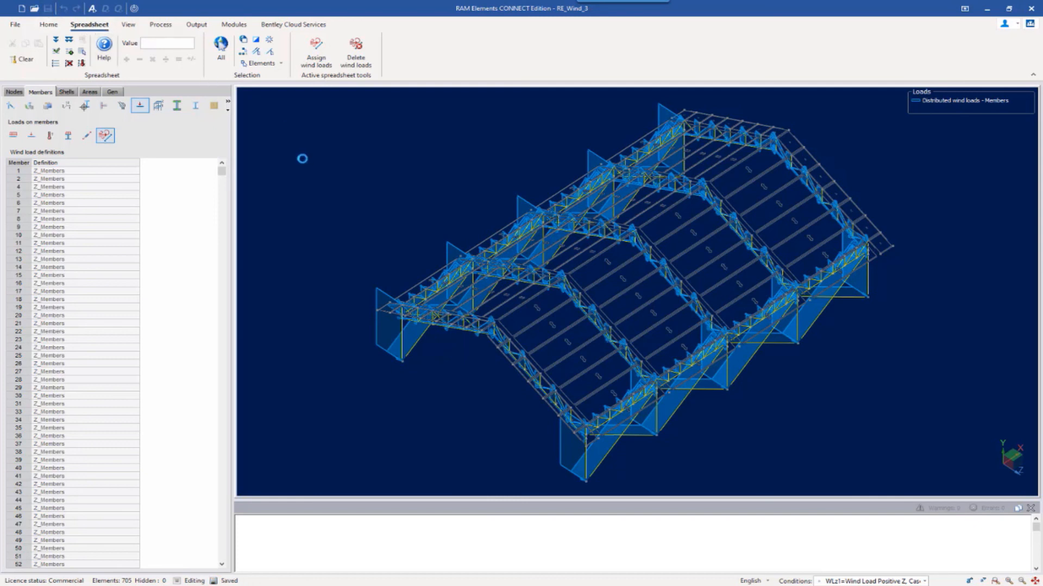